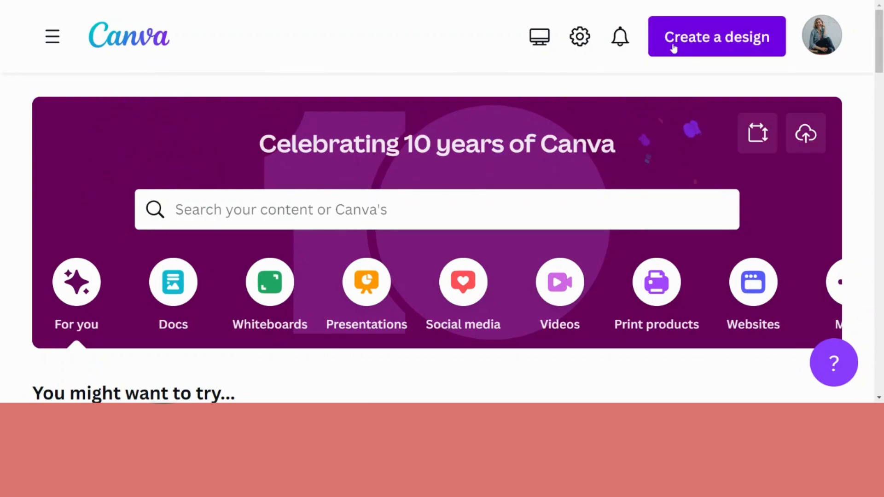
Begin a new design using the custom size option at 1500 × 1500 px.
left_click(717, 36)
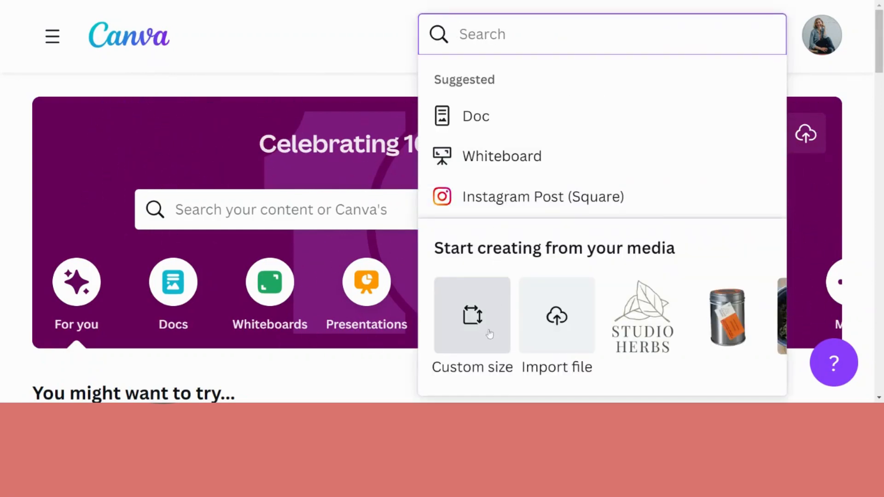
left_click(473, 316)
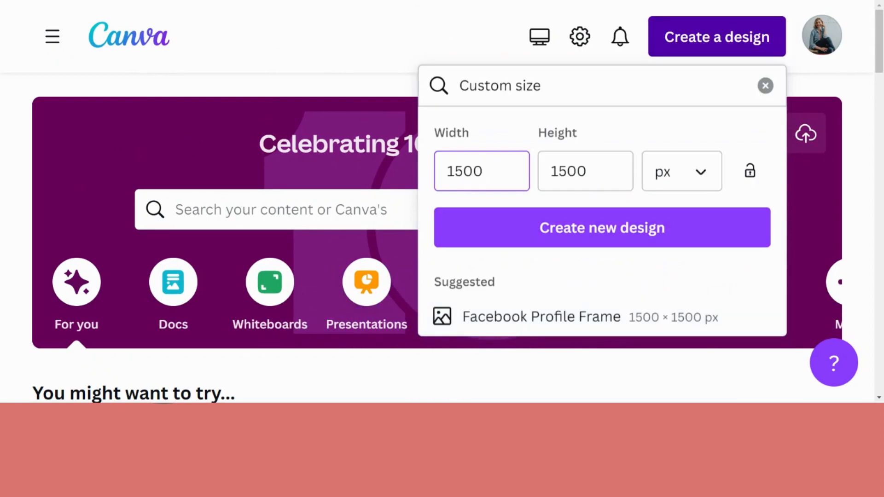
mouse_move(668, 184)
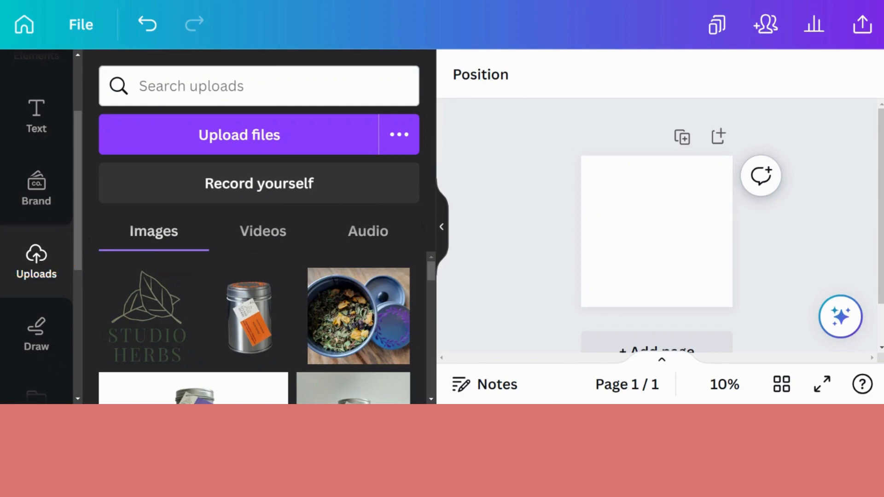
mouse_move(171, 331)
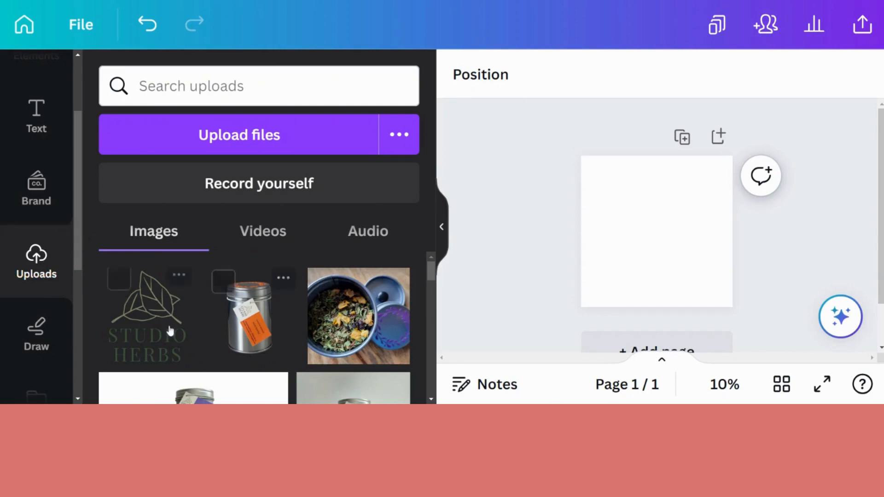
mouse_move(252, 329)
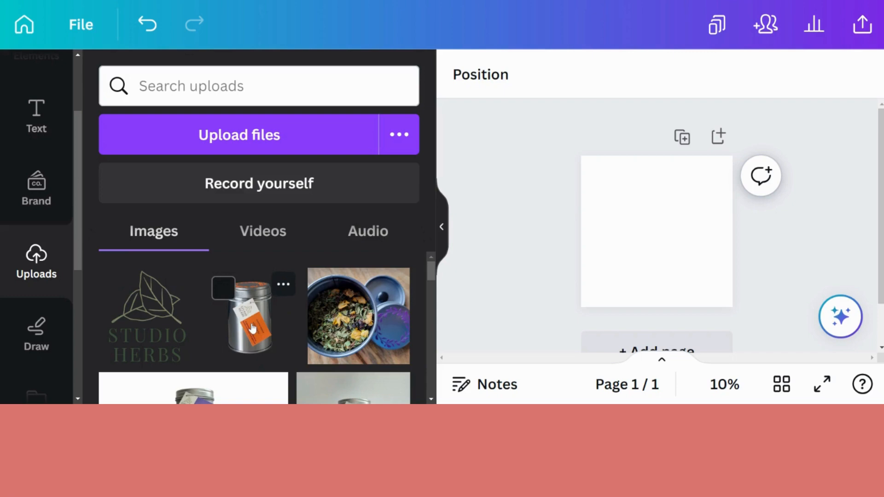
mouse_move(259, 332)
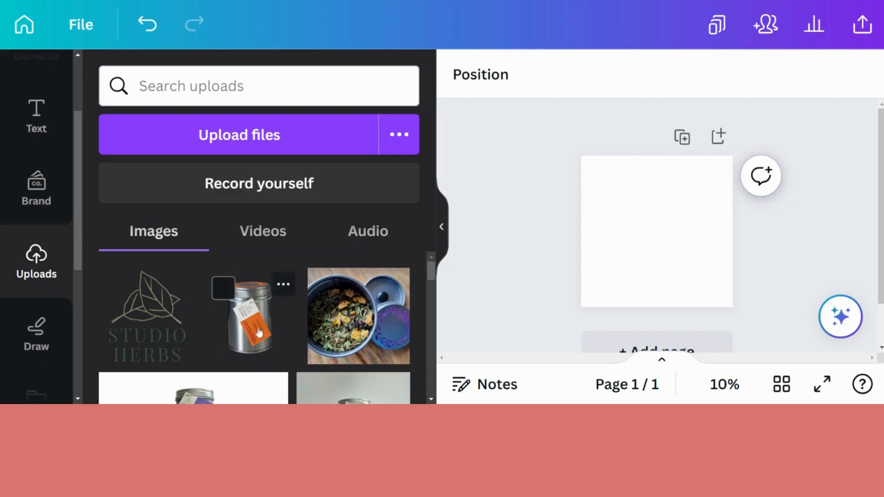
Add the silver tin photo from Uploads to the page, then reselect it.
left_click(251, 315)
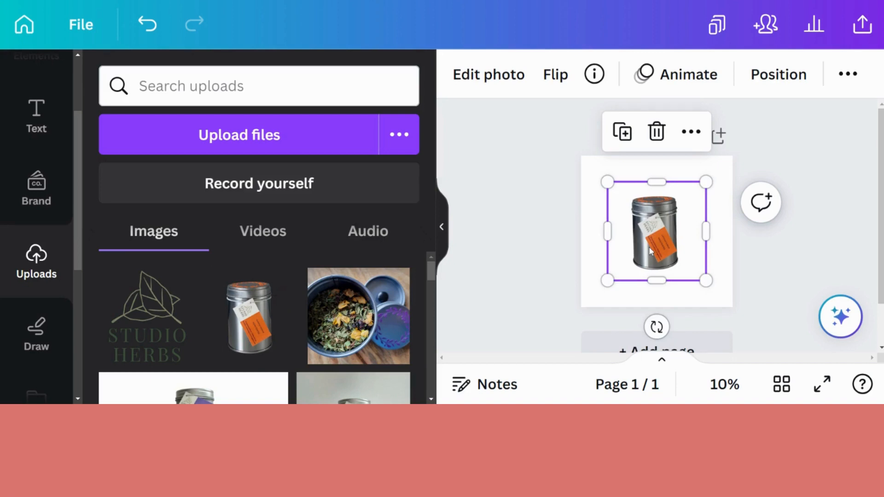
mouse_move(753, 271)
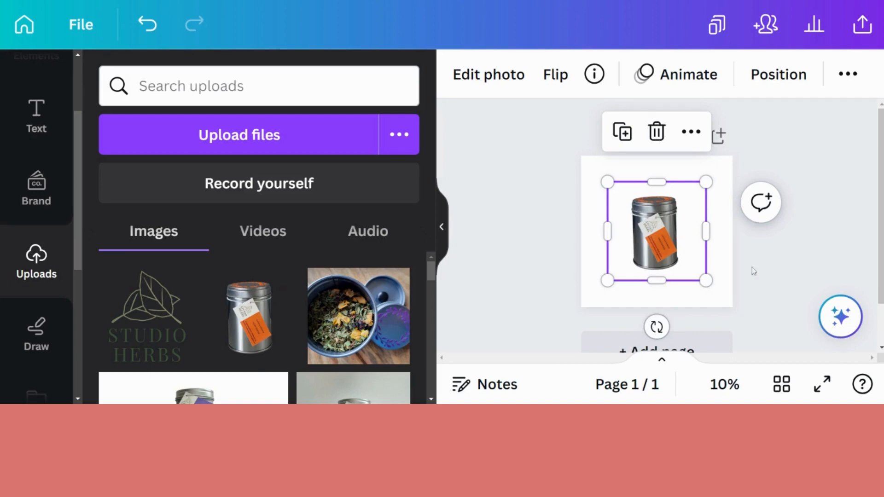
left_click(778, 73)
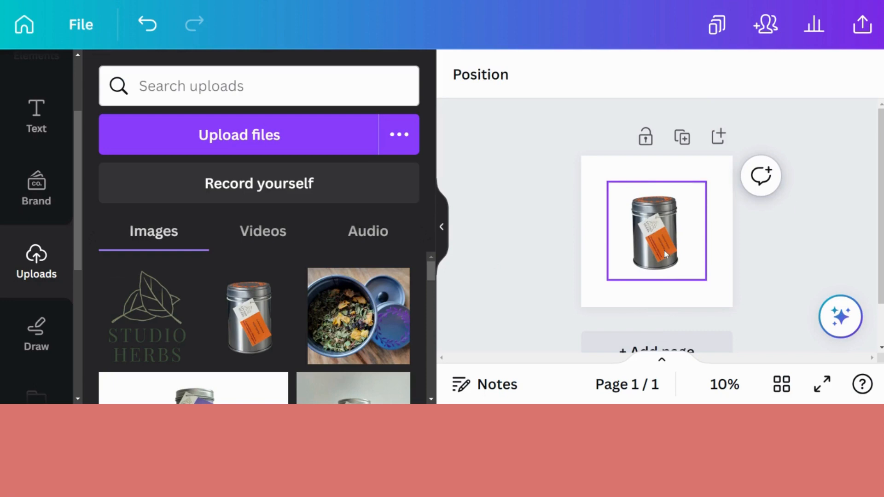
left_click(655, 231)
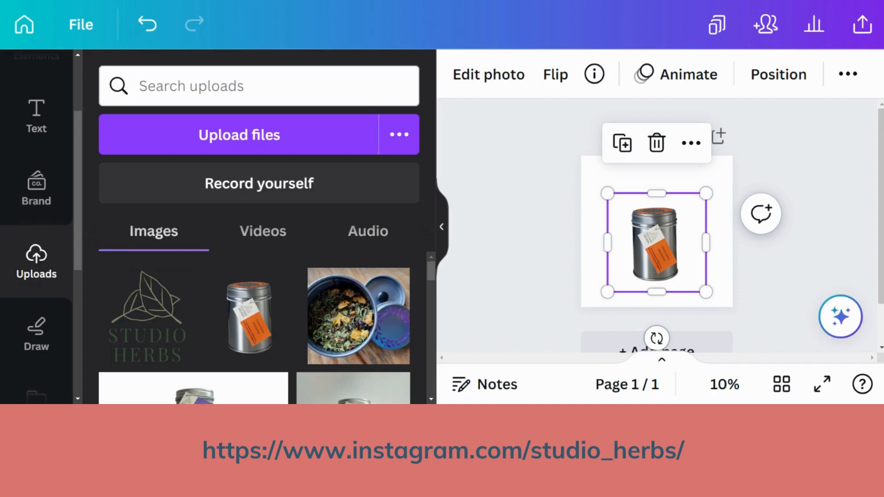
mouse_move(161, 320)
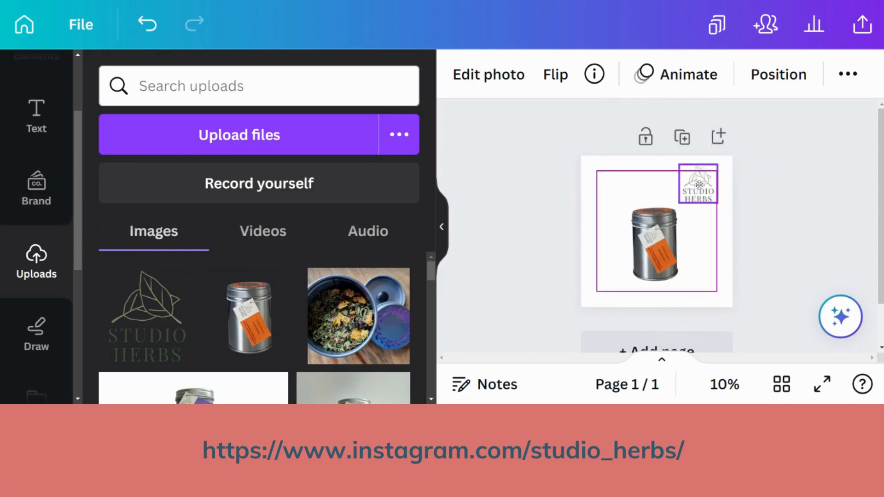
Select the Studio Herbs logo in the page's top-right corner.
left_click(796, 268)
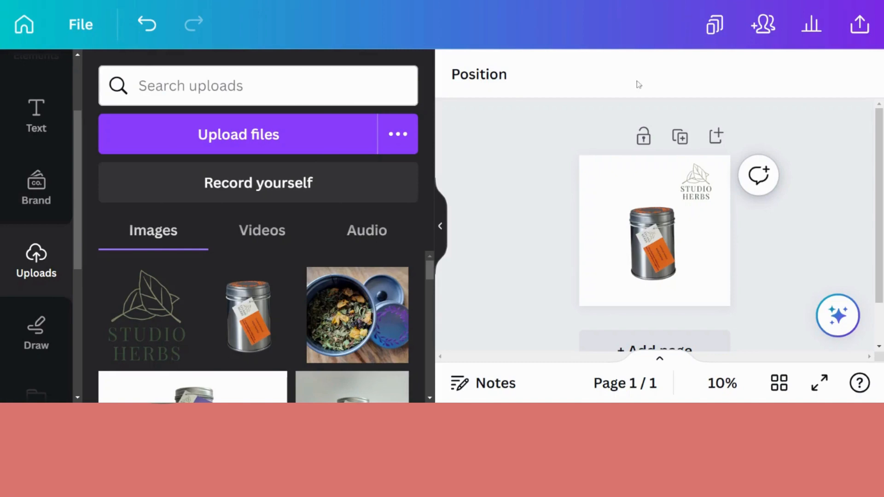
Select the page and set its background to light grey.
left_click(653, 230)
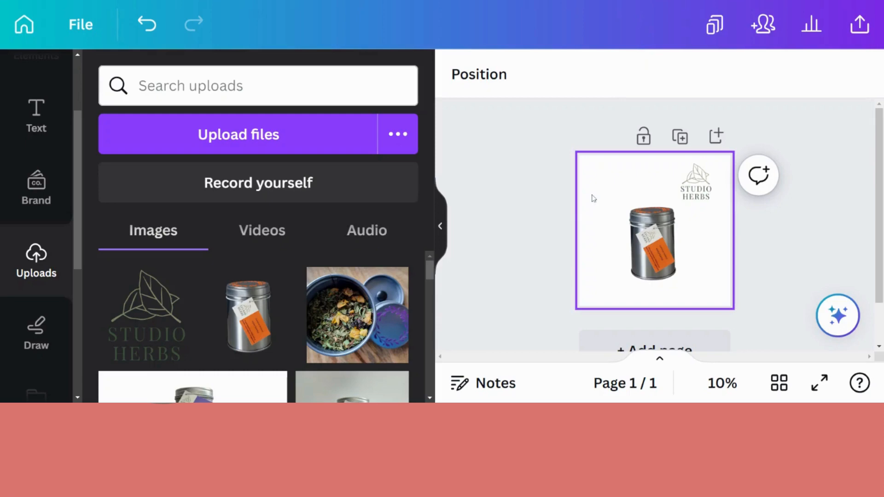
mouse_move(600, 189)
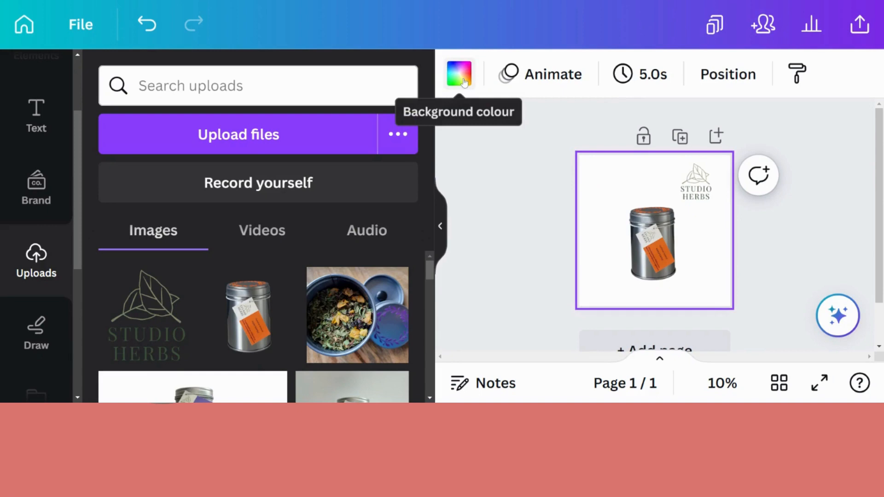
left_click(459, 73)
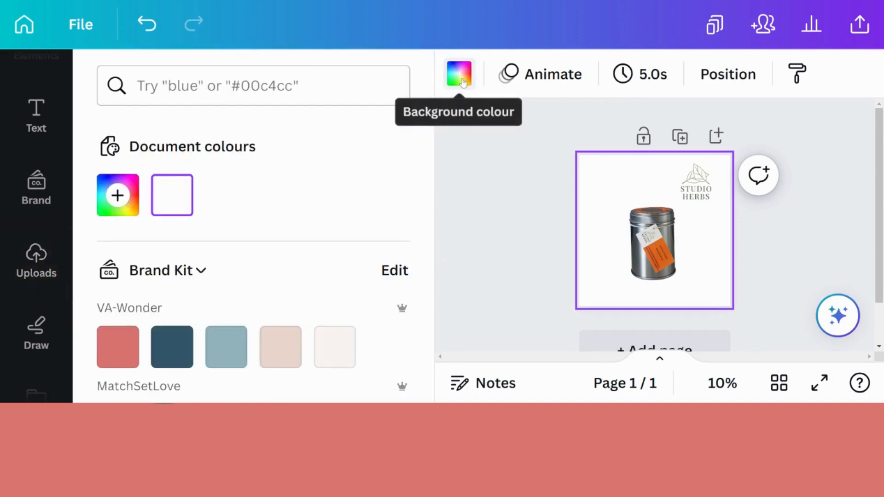
scroll("down", 3)
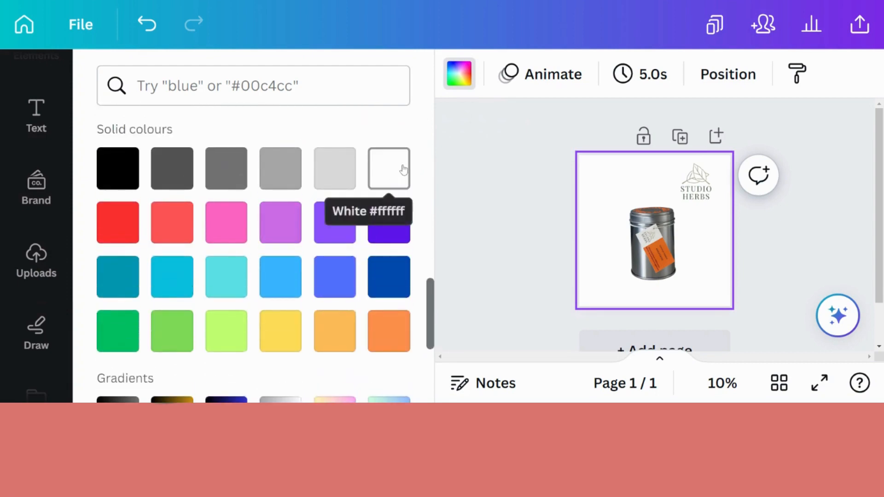
left_click(335, 168)
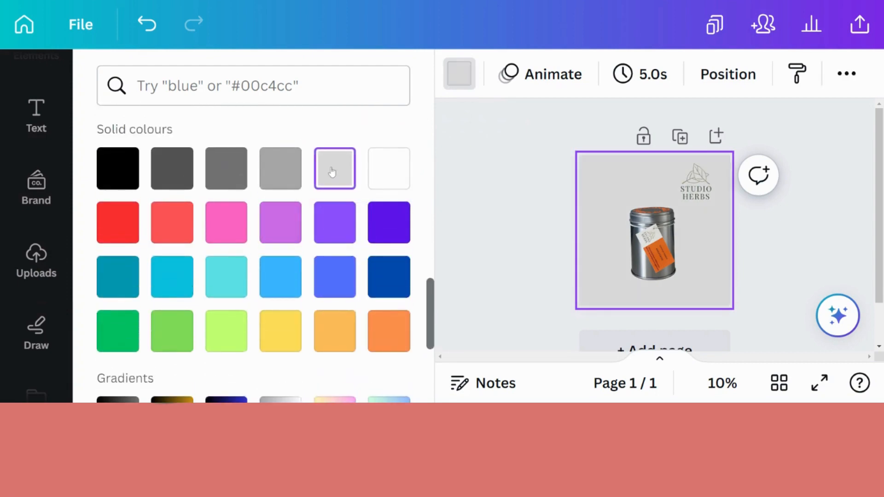
left_click(334, 168)
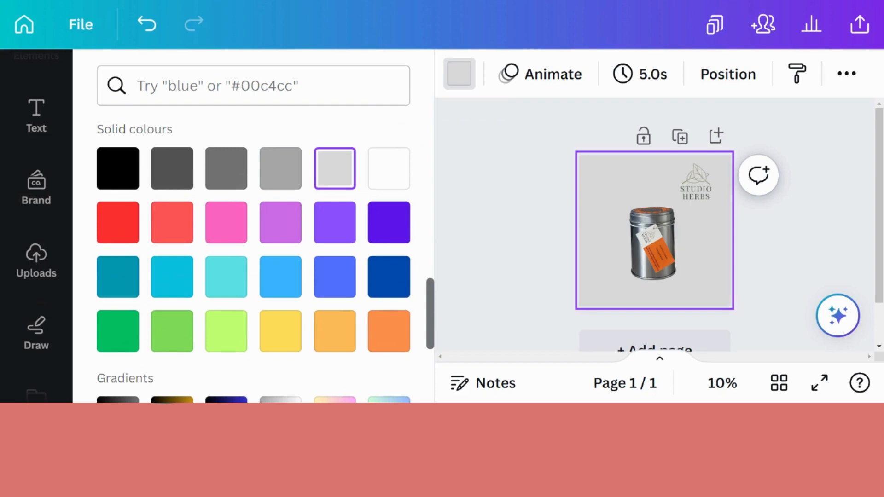
Reselect the page and try a turquoise background swatch.
left_click(651, 245)
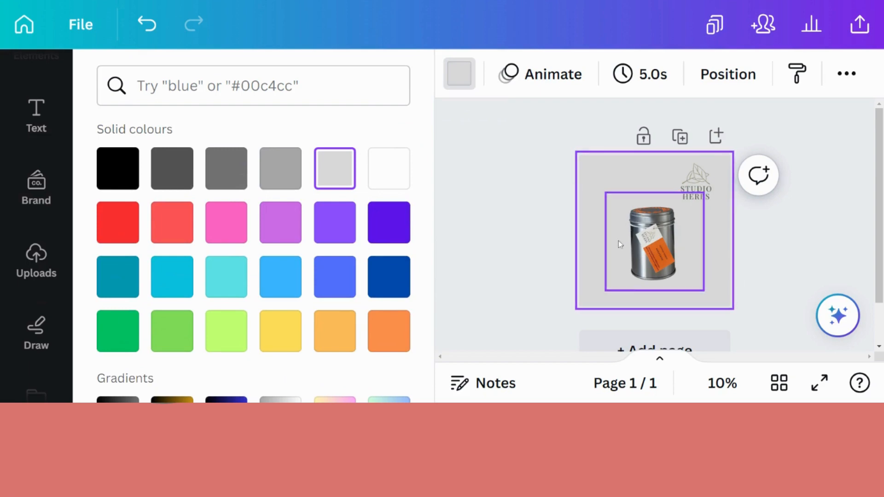
left_click(695, 181)
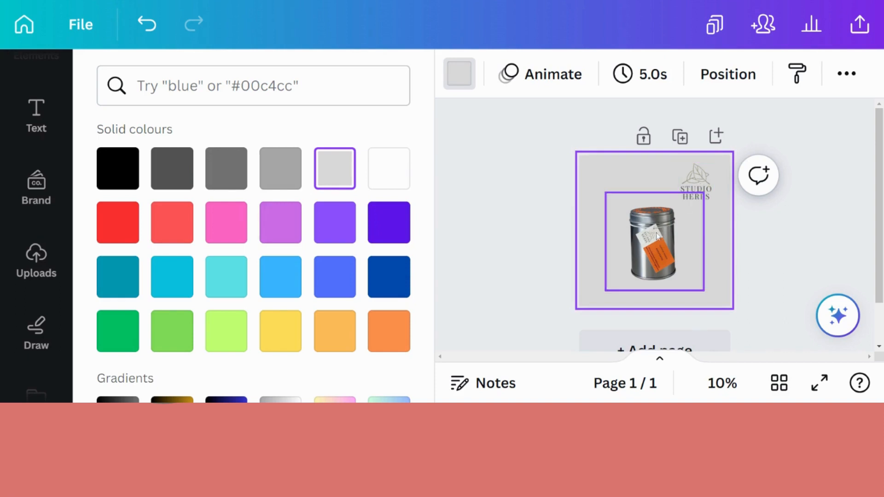
left_click(736, 203)
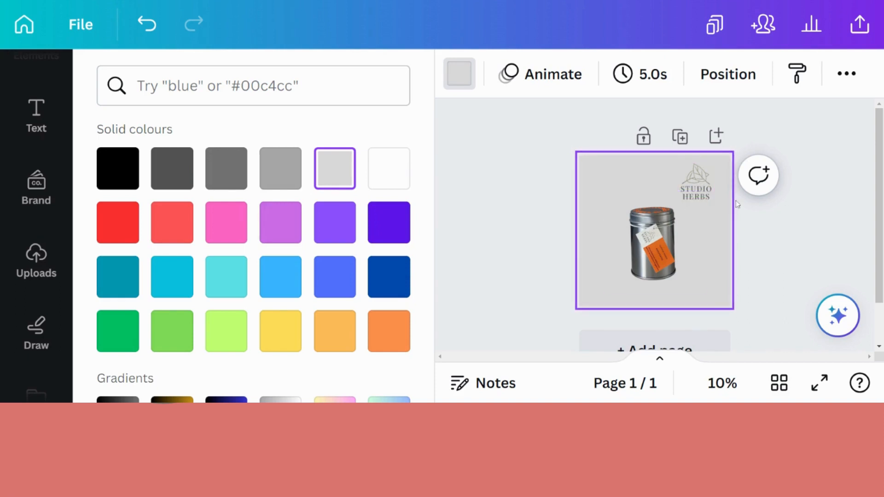
left_click(654, 248)
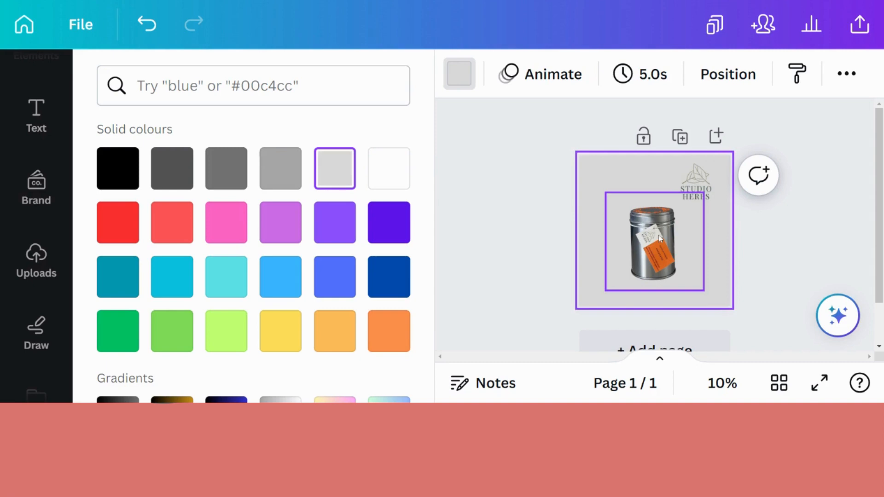
left_click(695, 180)
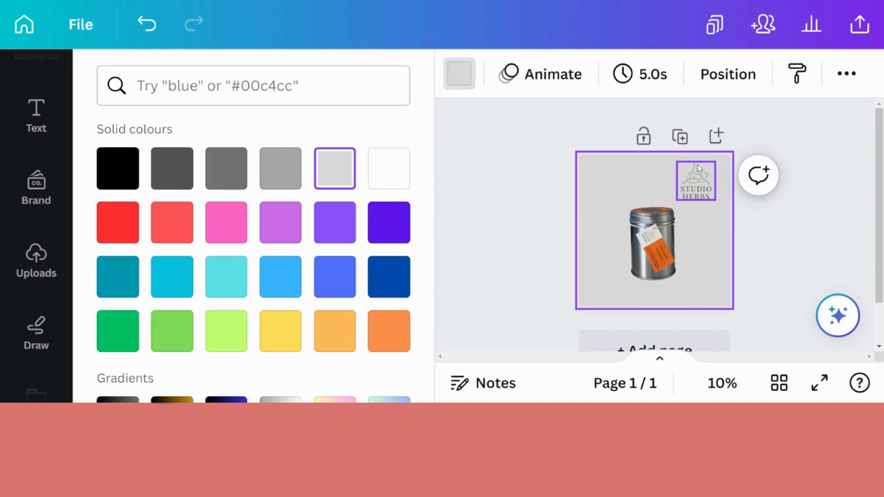
left_click(225, 276)
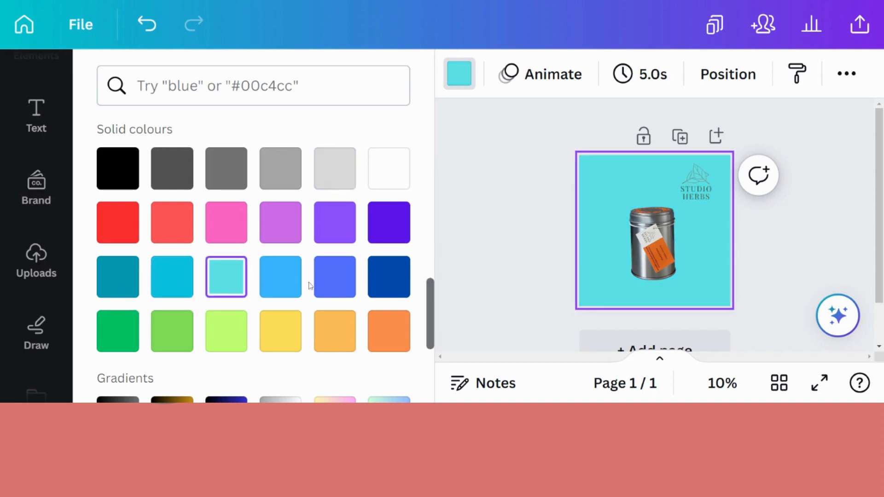
left_click(171, 221)
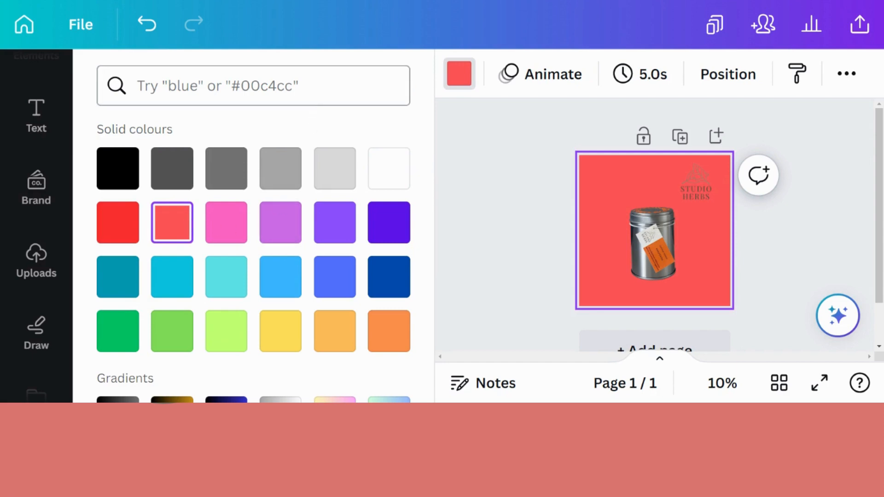
Set the background to hex f0ac95 and deselect the page.
left_click(253, 85)
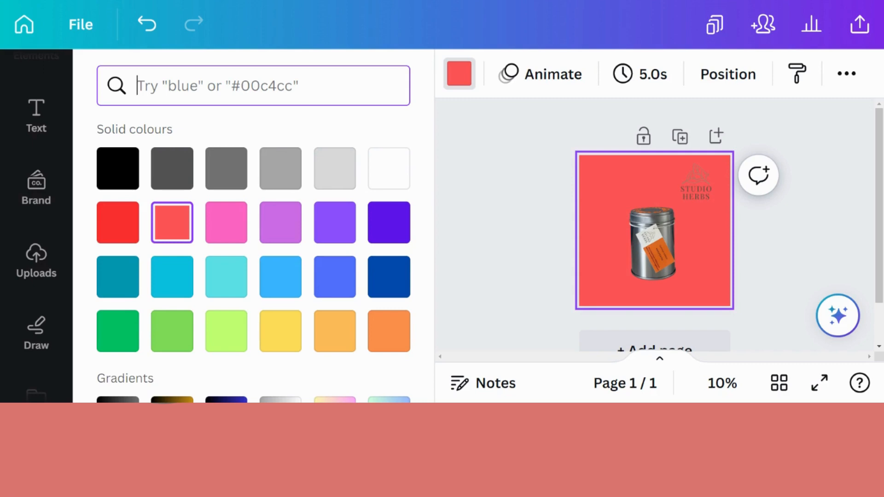
type("f0ac95")
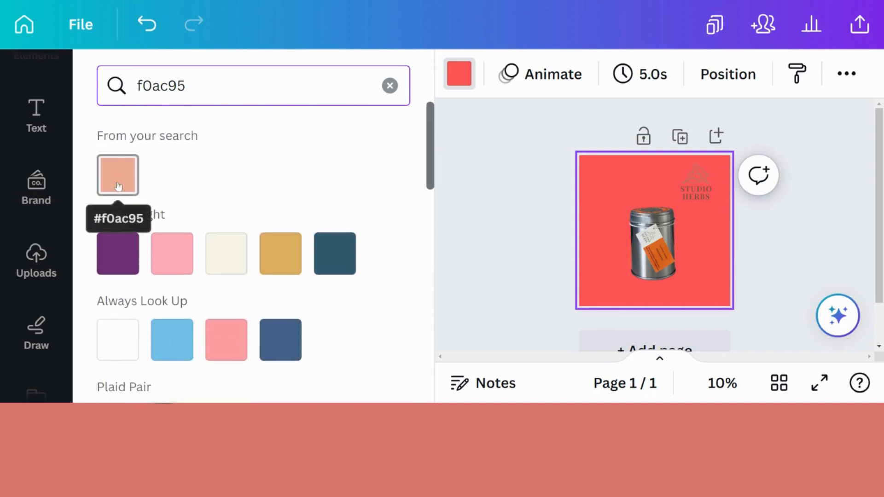
left_click(118, 175)
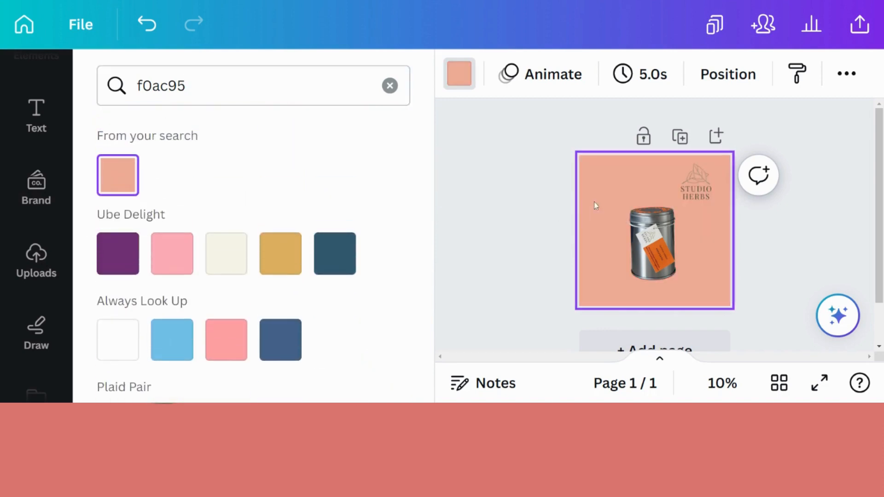
mouse_move(550, 215)
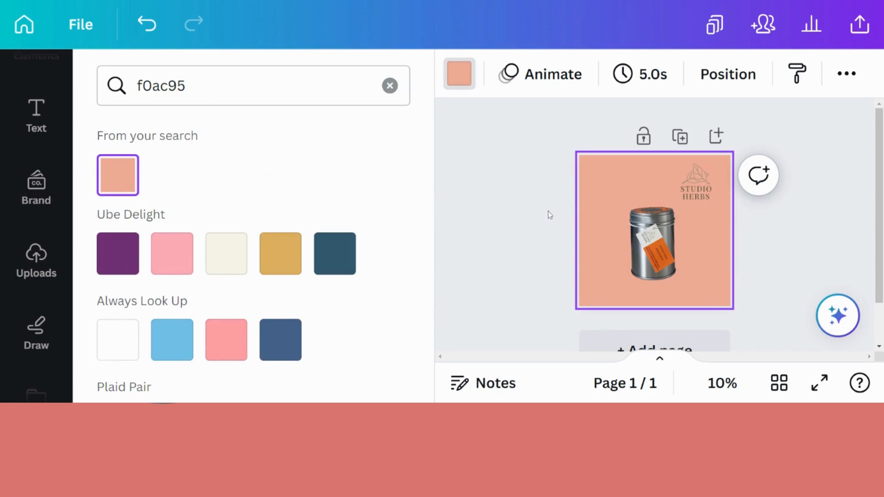
mouse_move(575, 191)
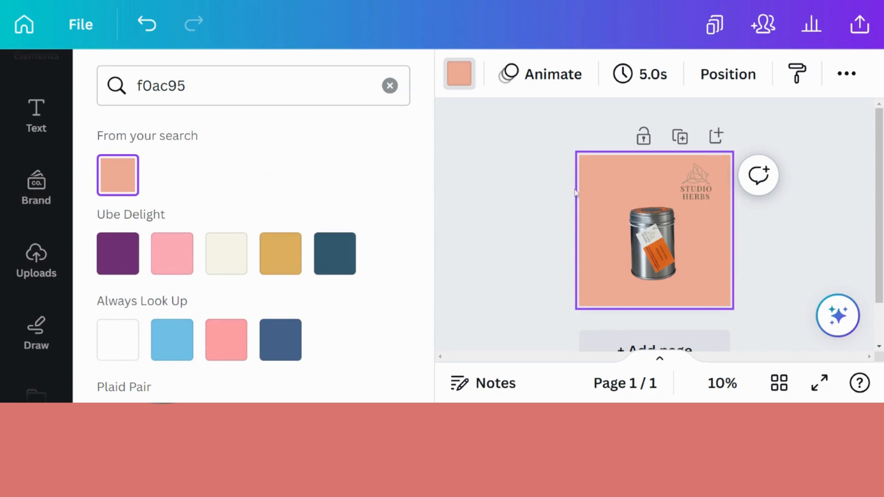
left_click(36, 259)
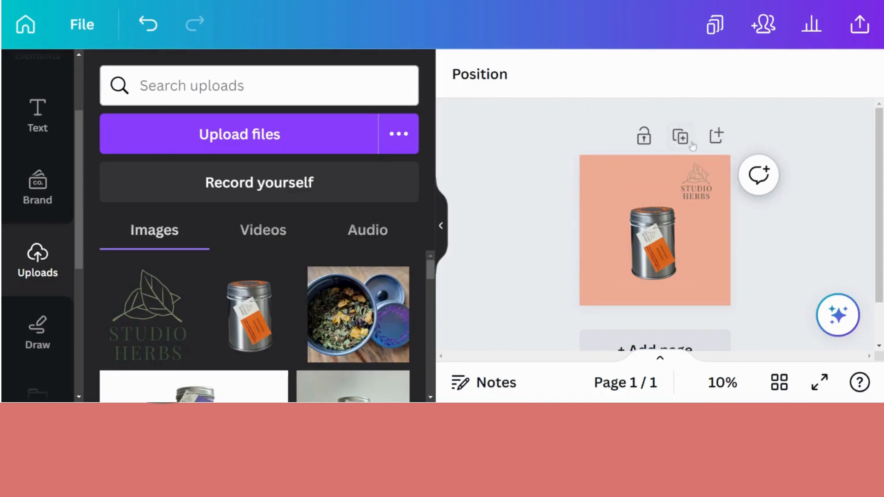
Duplicate the peach tin page and show page 2's background colour options.
left_click(680, 136)
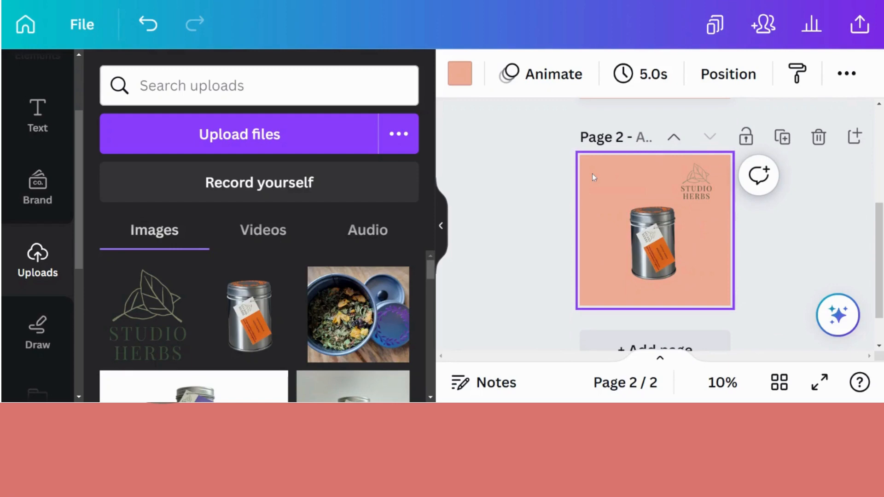
mouse_move(545, 150)
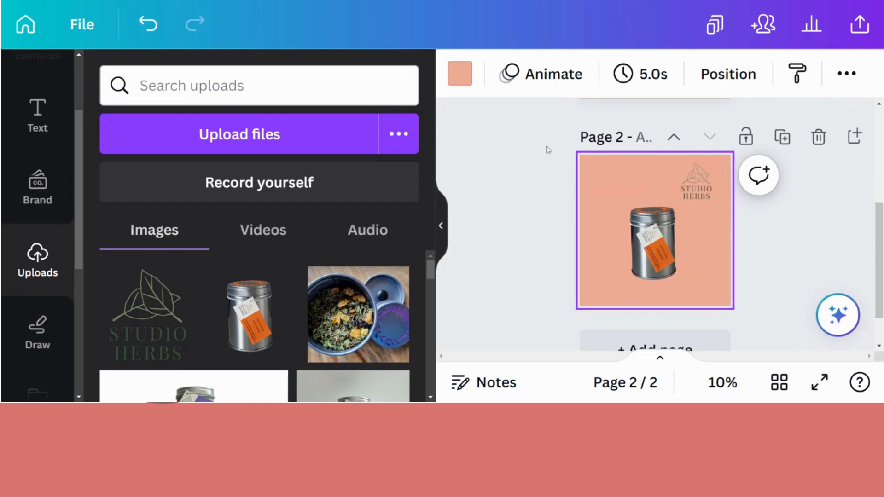
left_click(460, 73)
type("f0ac95")
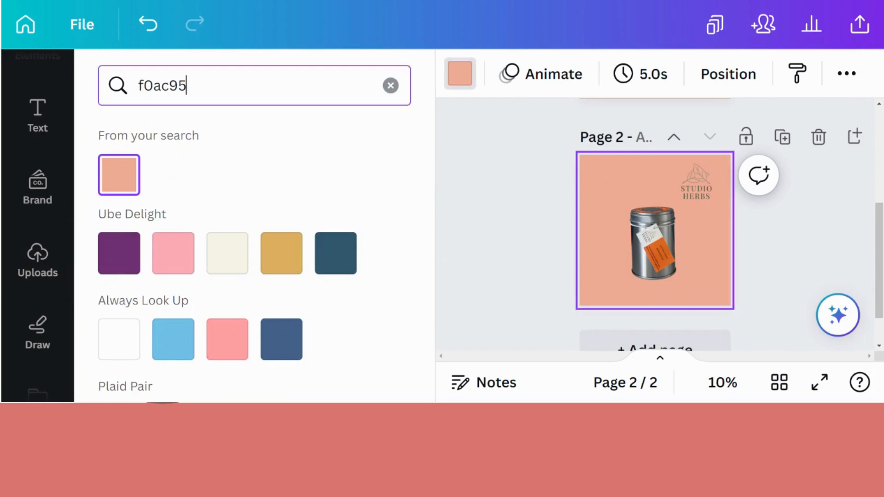
Clear the colour search and apply a grey-to-white gradient to page 2.
left_click(390, 85)
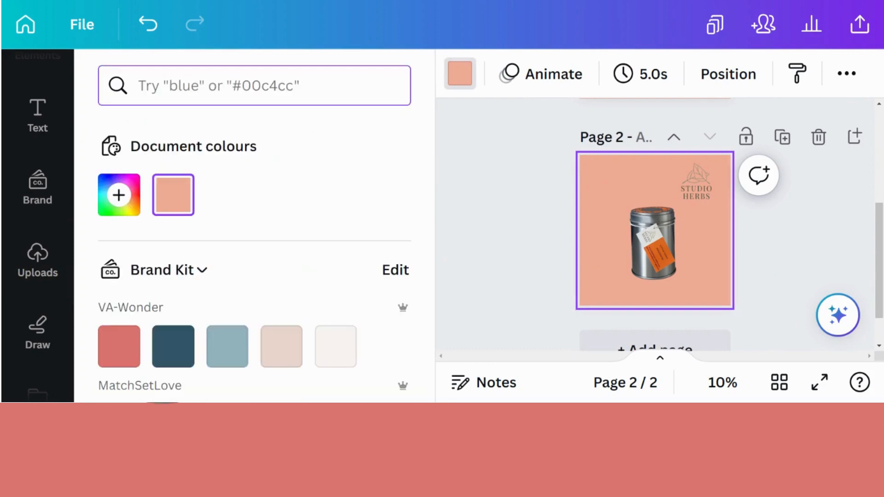
scroll("down", 3)
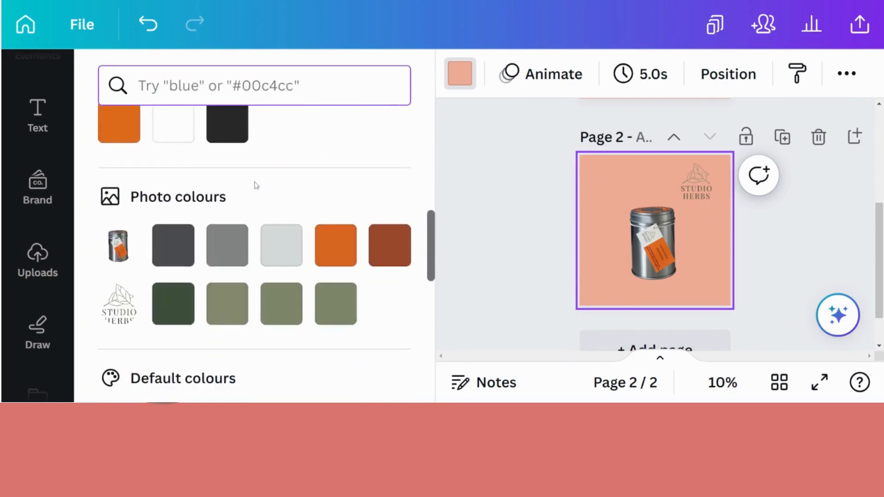
scroll("down", 3)
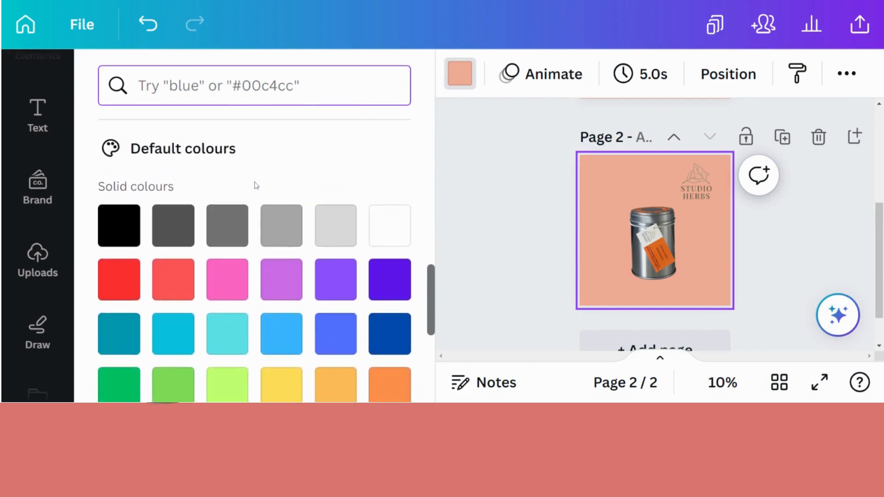
scroll("down", 3)
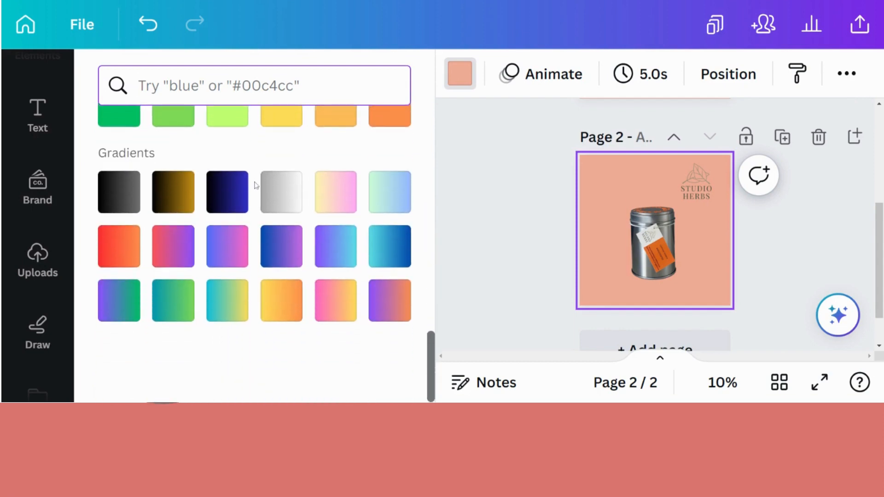
mouse_move(281, 192)
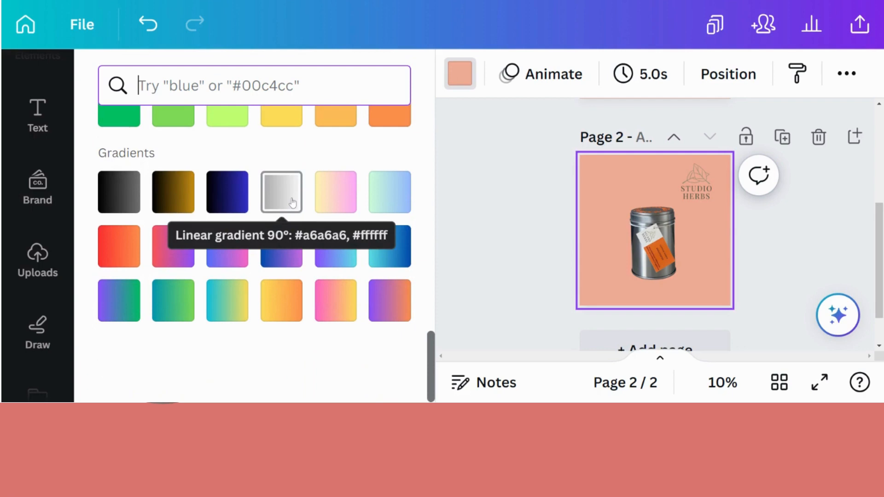
left_click(280, 191)
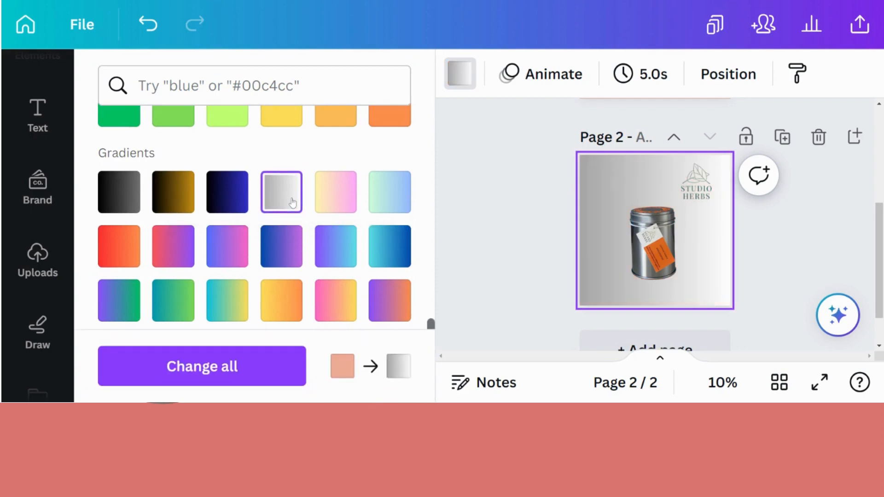
mouse_move(309, 212)
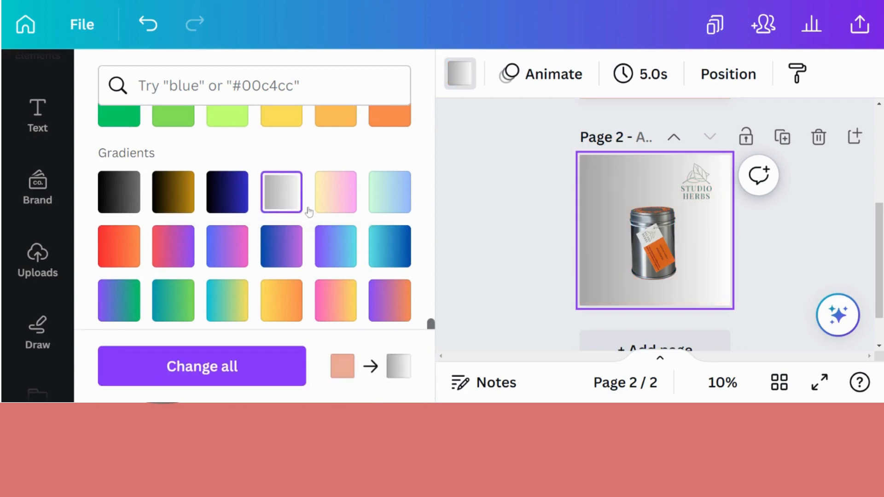
mouse_move(128, 191)
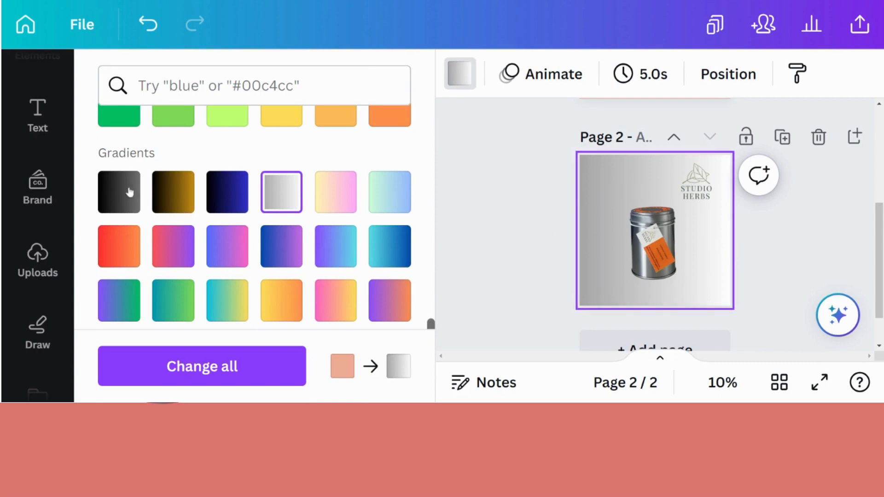
left_click(650, 245)
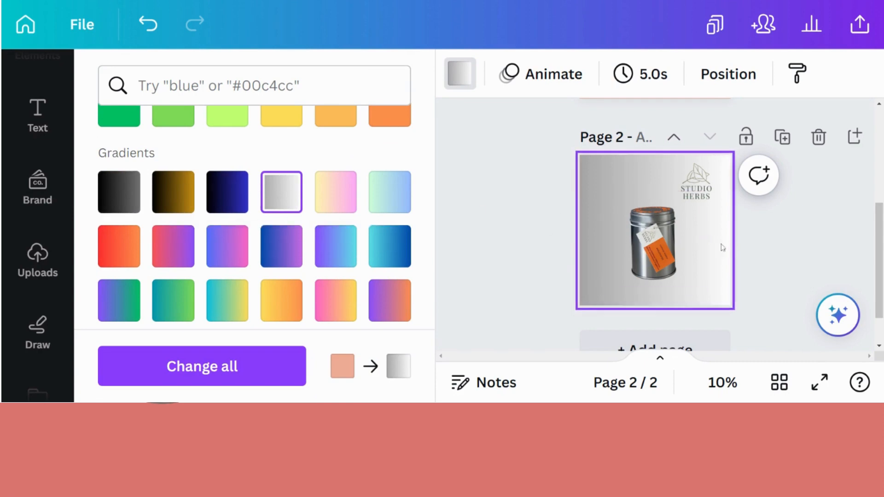
mouse_move(561, 257)
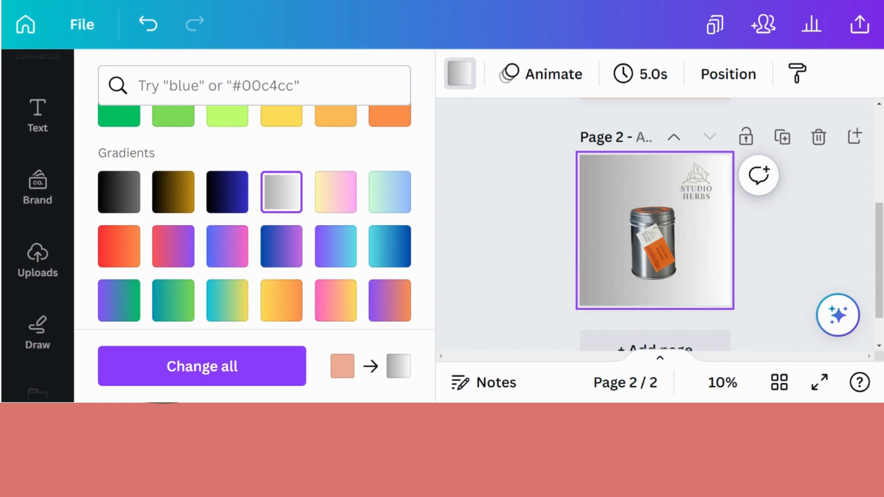
mouse_move(335, 191)
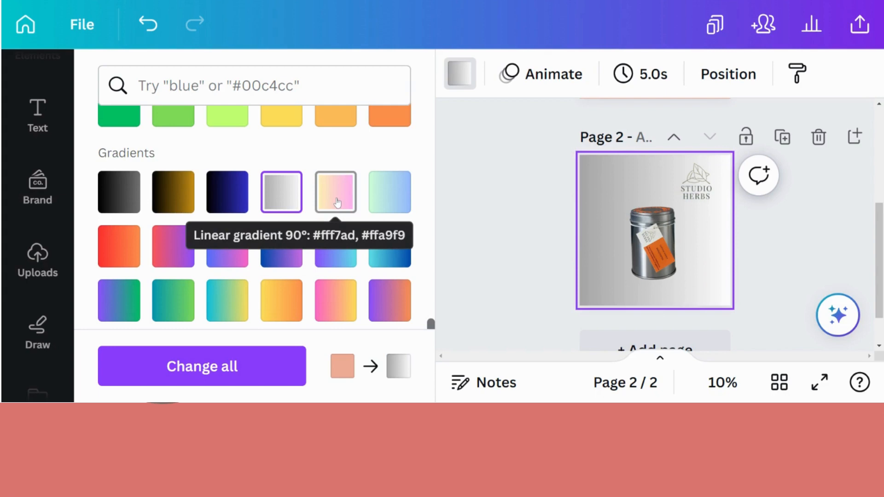
Try purple-teal, pink-yellow, purple-green and black-grey gradients, then keep grey-to-white.
left_click(336, 191)
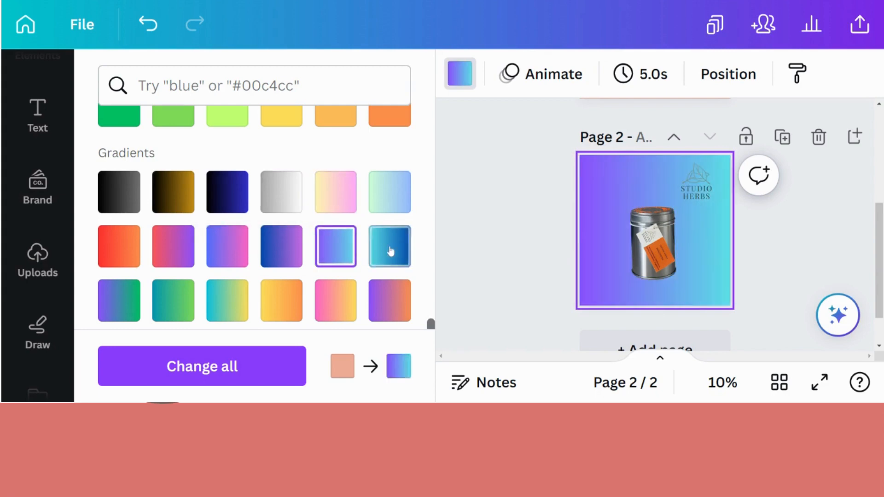
left_click(281, 300)
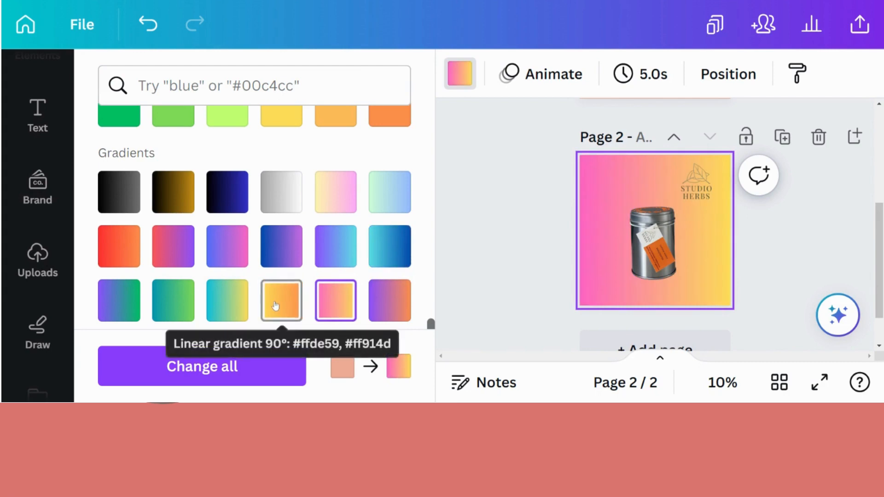
left_click(173, 301)
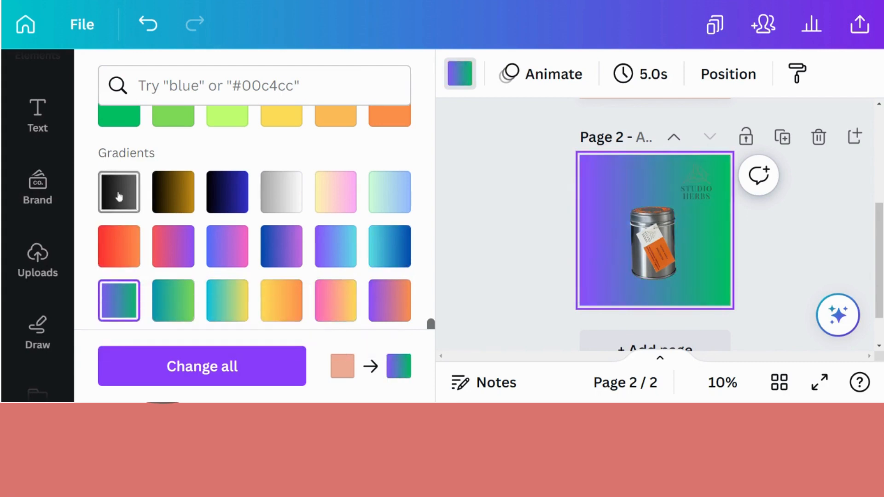
left_click(118, 192)
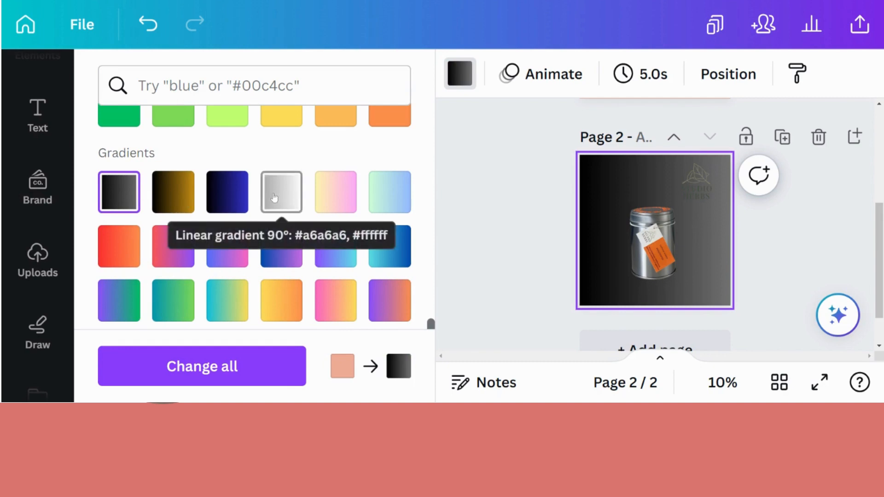
left_click(281, 191)
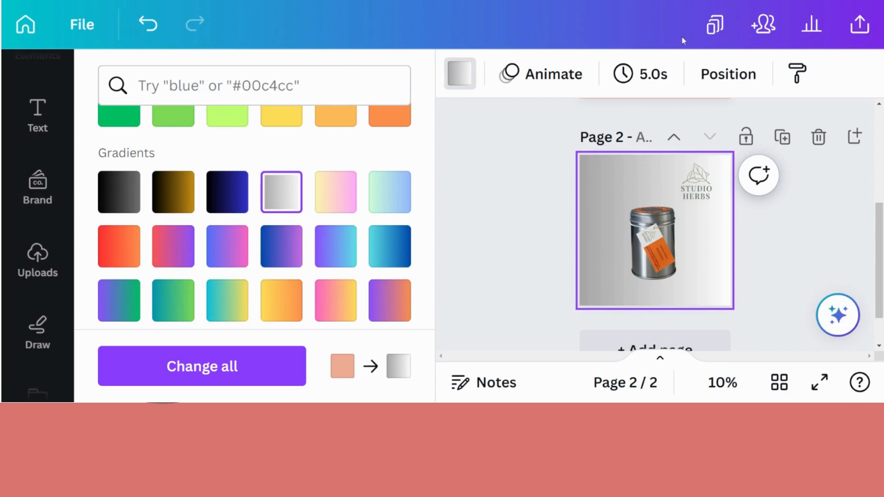
left_click(36, 84)
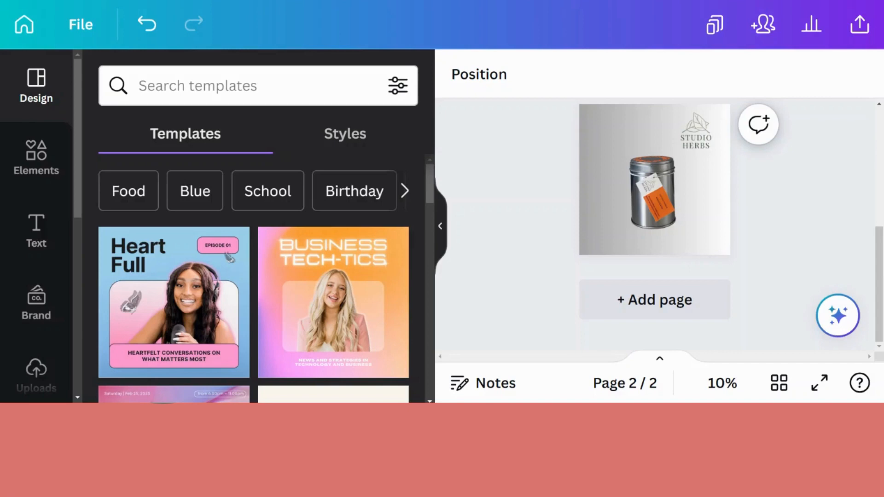
mouse_move(681, 43)
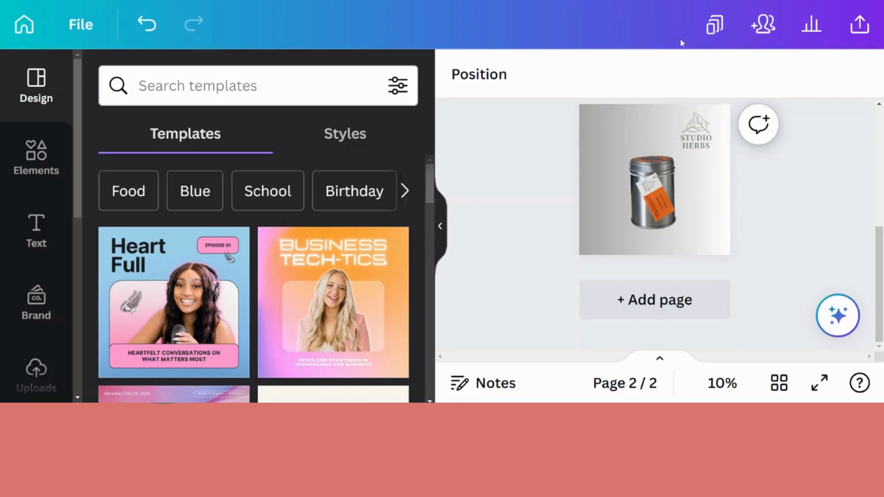
Duplicate the gradient page and set page 3's background to white #ffffff.
left_click(653, 192)
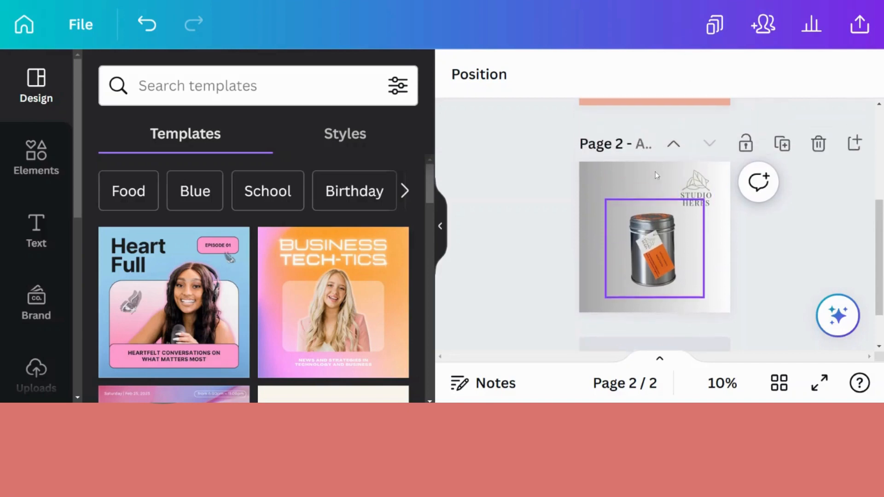
left_click(782, 143)
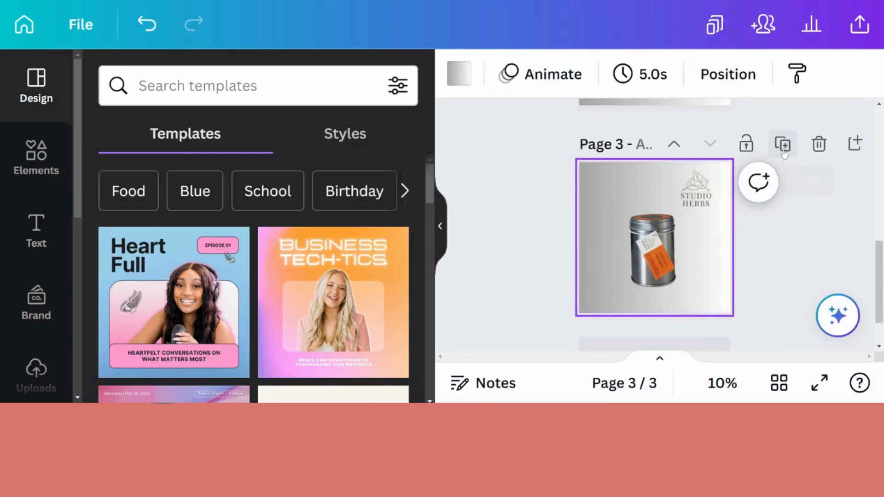
left_click(458, 73)
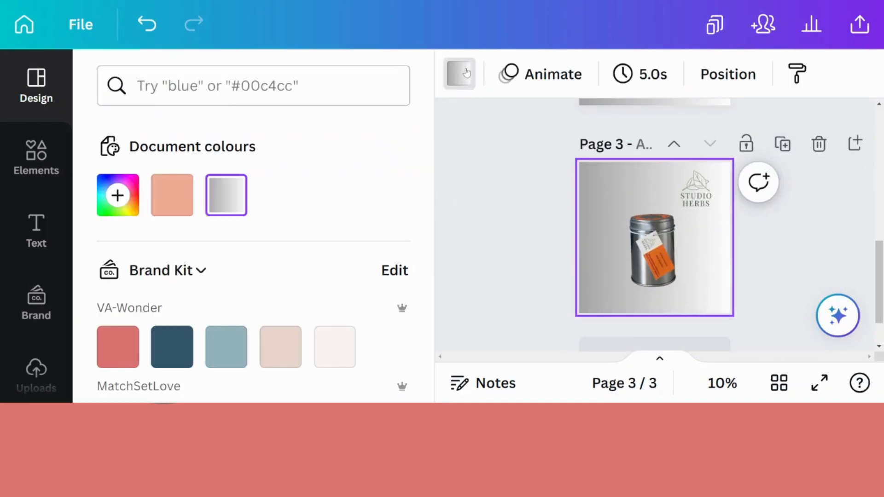
scroll("down", 3)
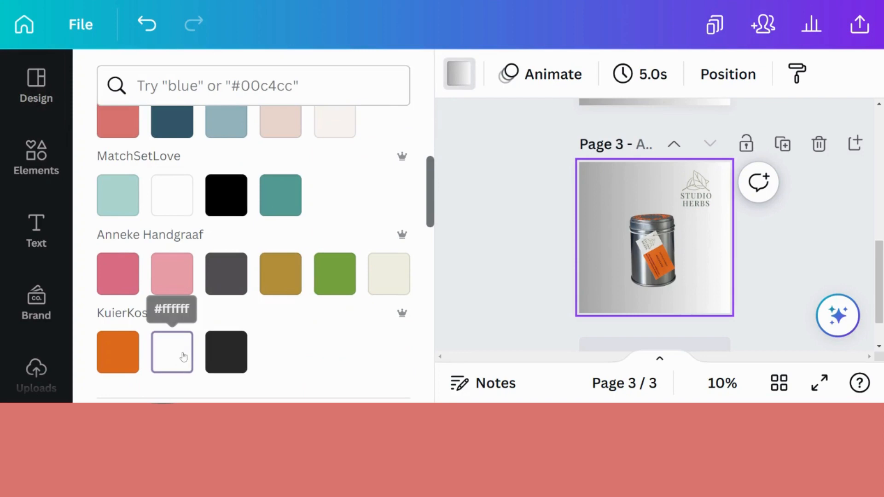
left_click(36, 88)
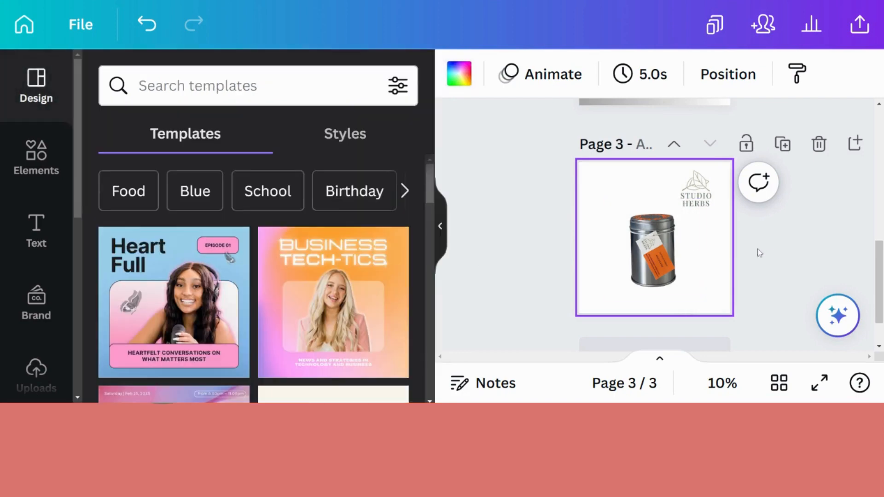
Search Elements for 'pattern' and add the hand-drawn grid graphic to page 3.
left_click(35, 158)
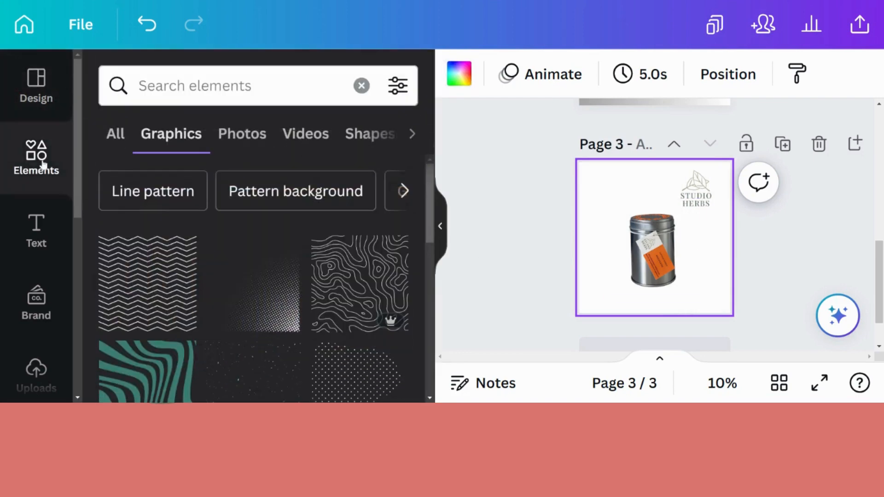
left_click(237, 85)
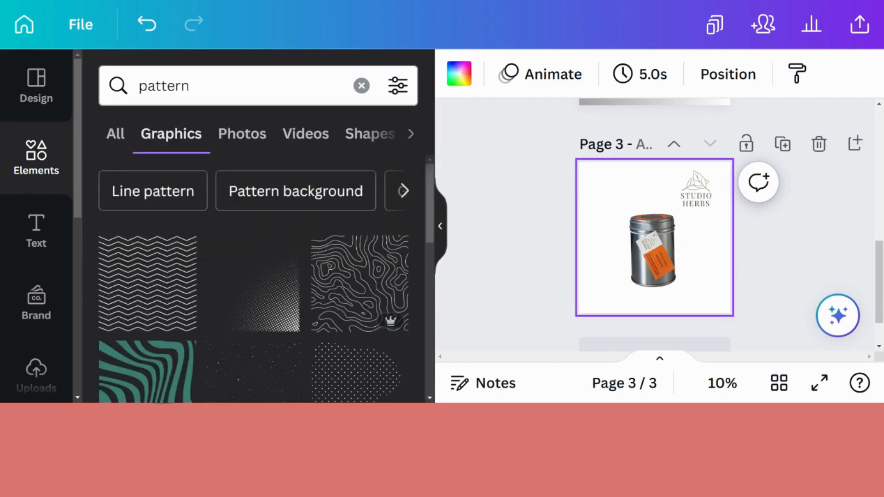
mouse_move(216, 279)
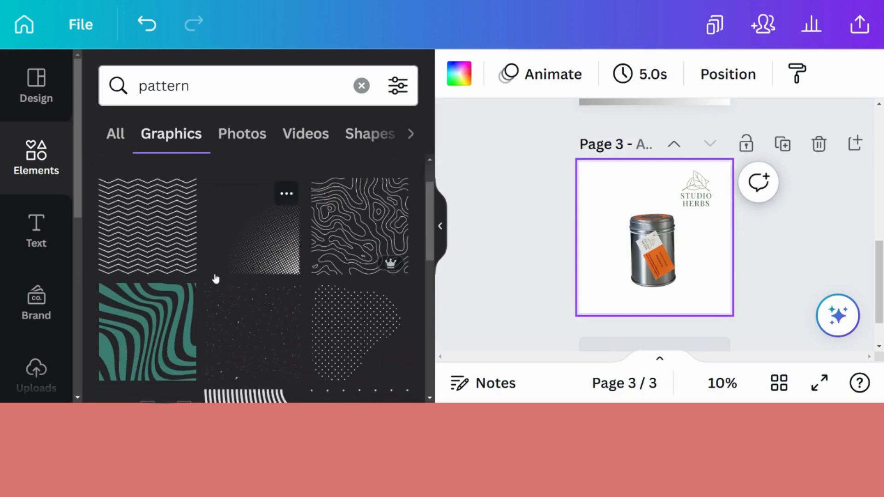
scroll("down", 3)
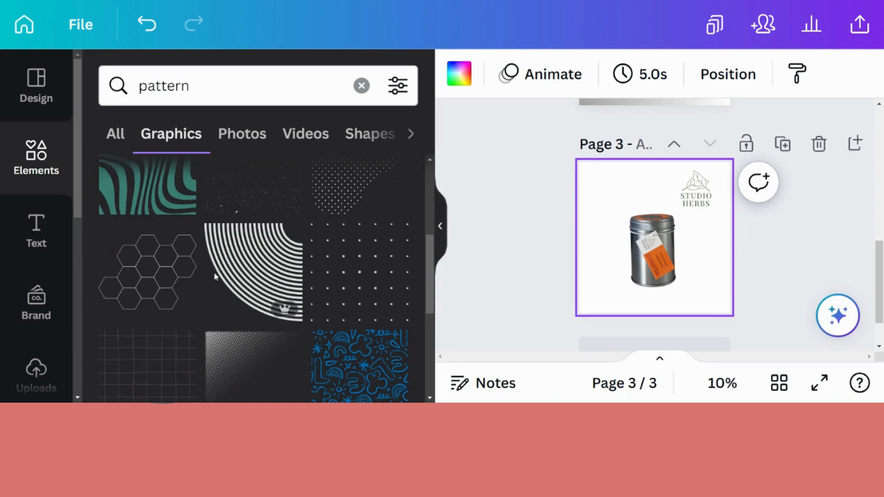
scroll("down", 3)
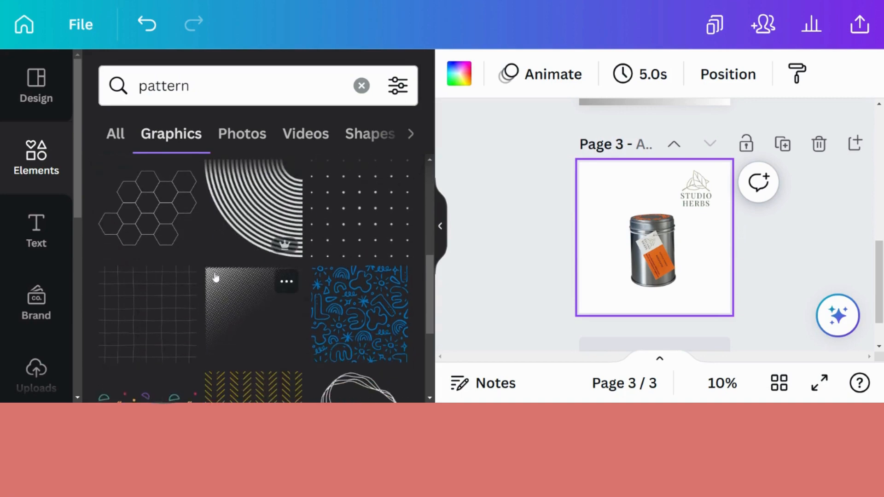
scroll("down", 3)
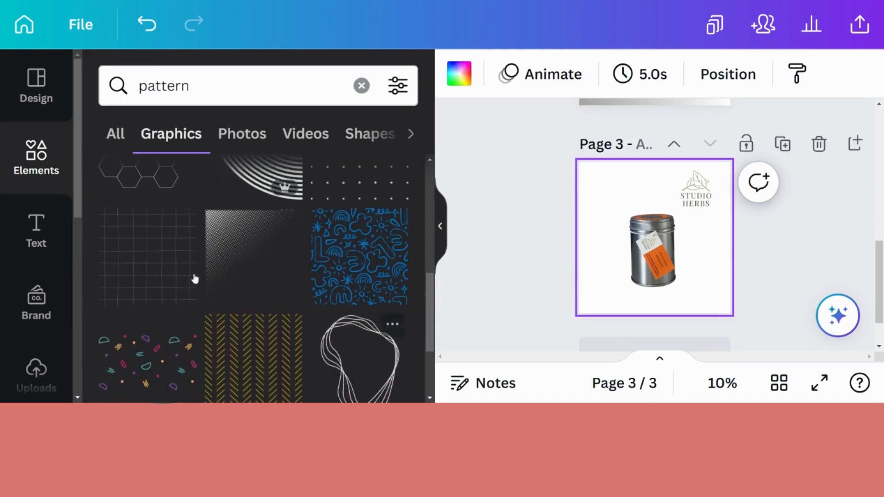
left_click(654, 251)
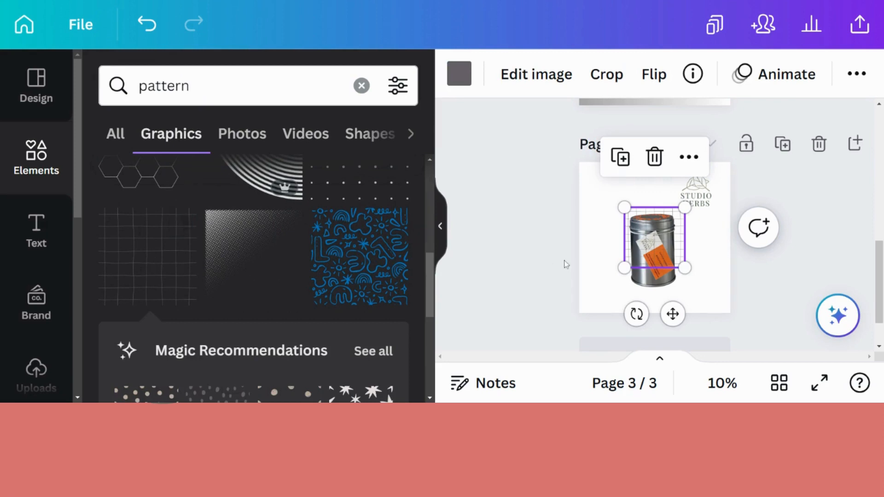
mouse_move(658, 231)
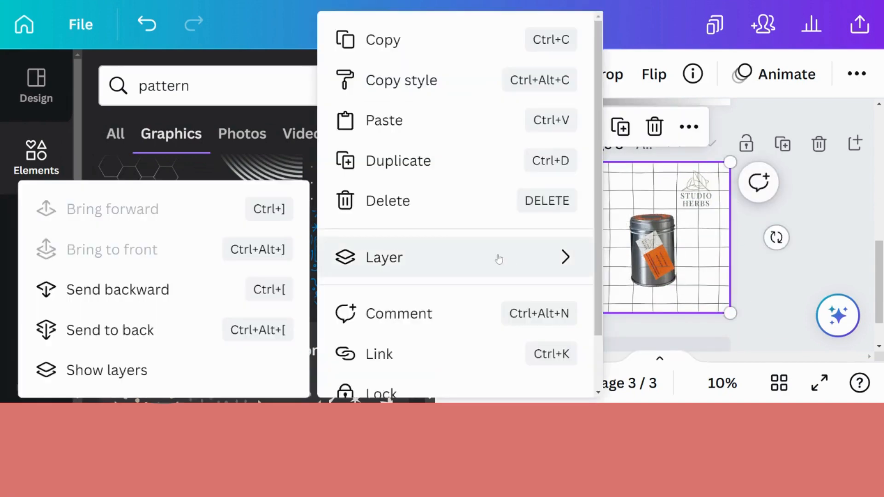
mouse_move(218, 294)
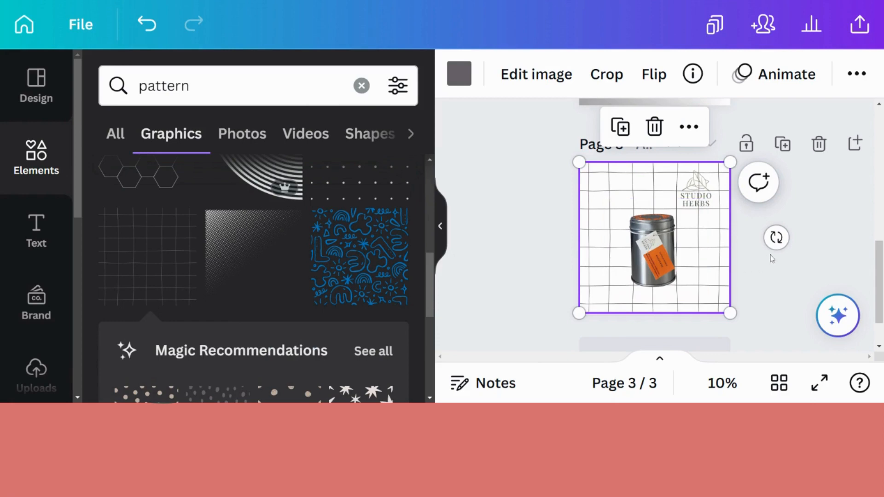
Deselect the grid pattern to view the finished page 3 backdrop.
left_click(36, 85)
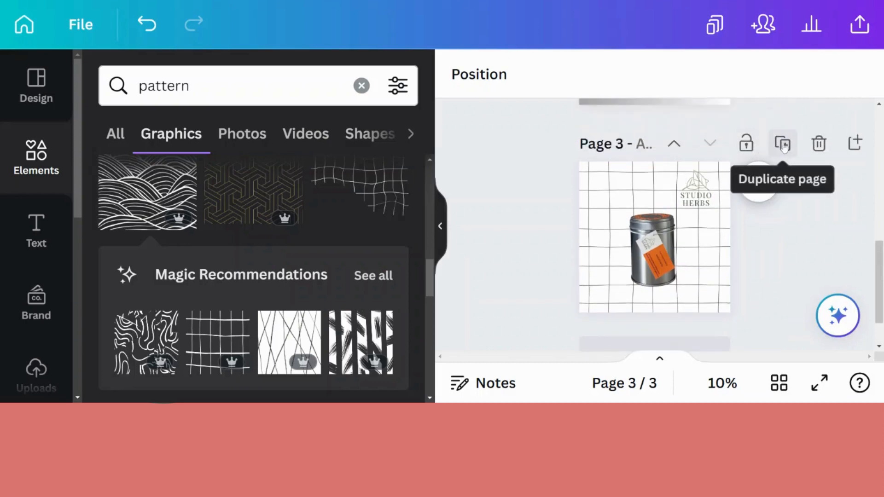
Duplicate page 3 into a fourth page and search Elements for watercolor photos.
left_click(782, 143)
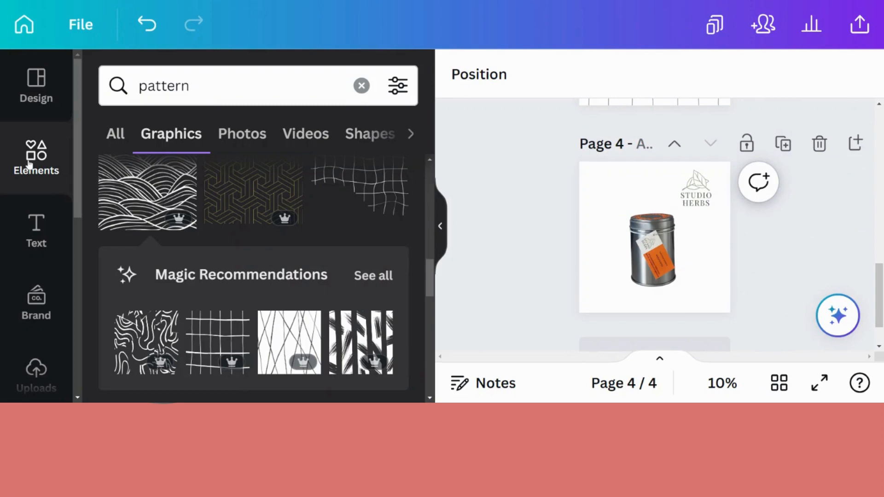
left_click(361, 85)
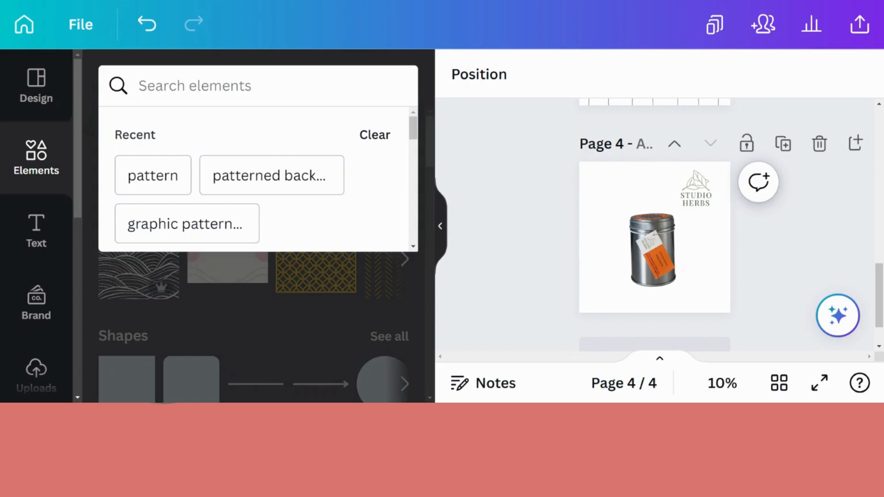
type("watercolor")
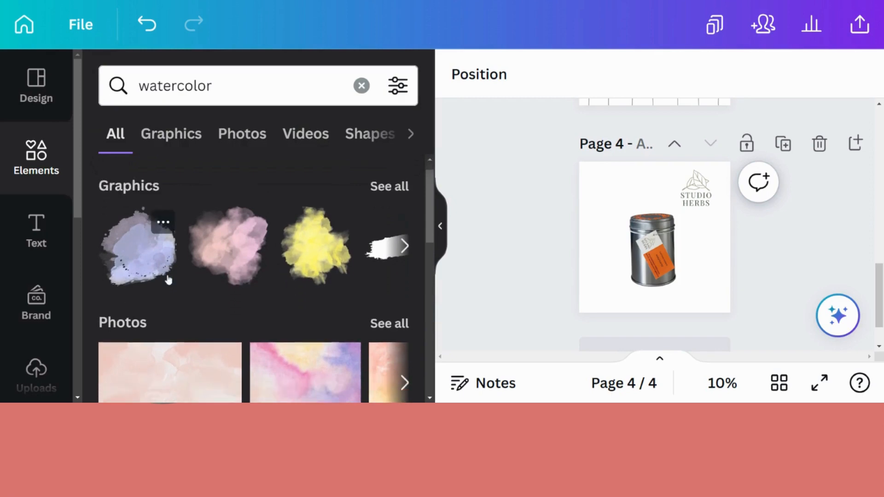
scroll("down", 3)
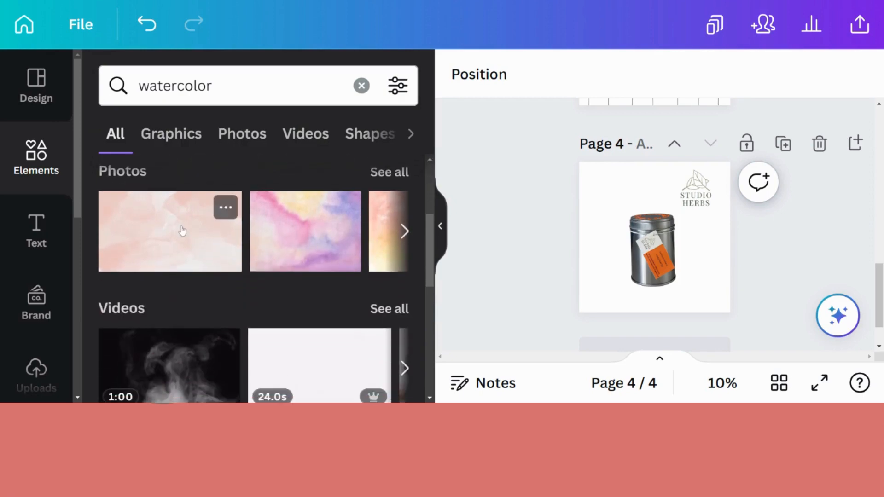
left_click(242, 134)
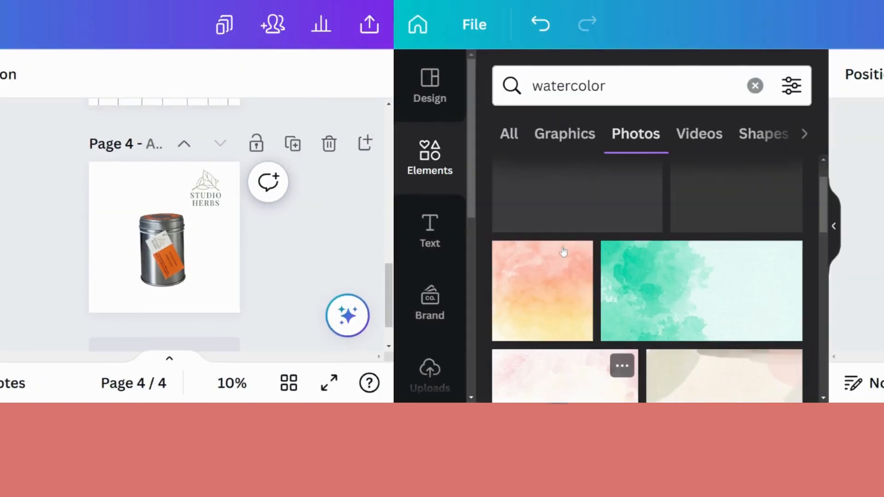
Make the peach-to-yellow watercolour photo page 4's background and duplicate it into page 5.
right_click(682, 236)
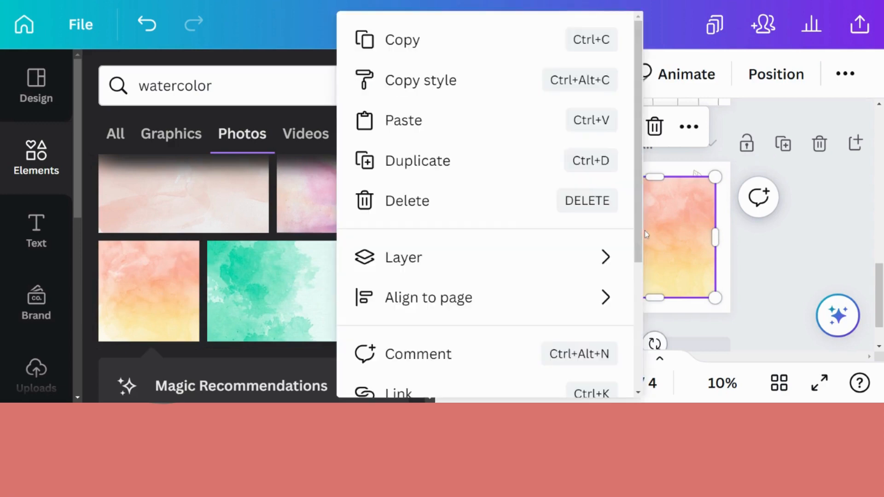
scroll("down", 3)
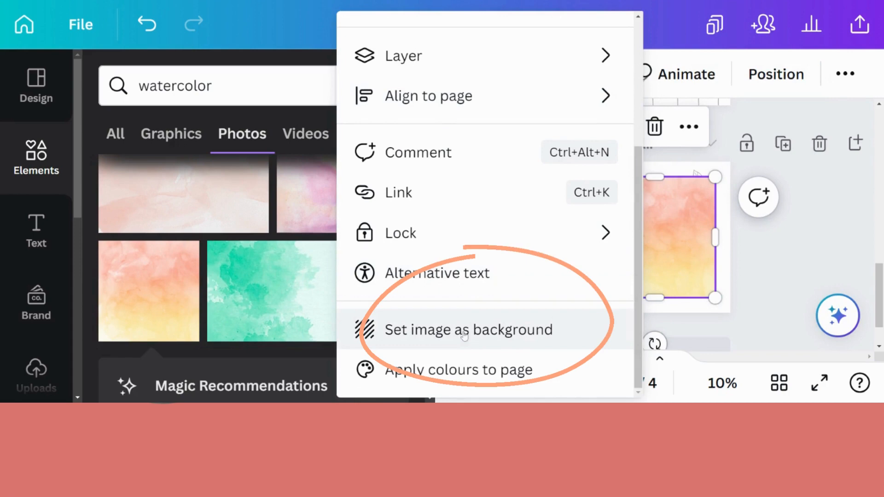
left_click(466, 329)
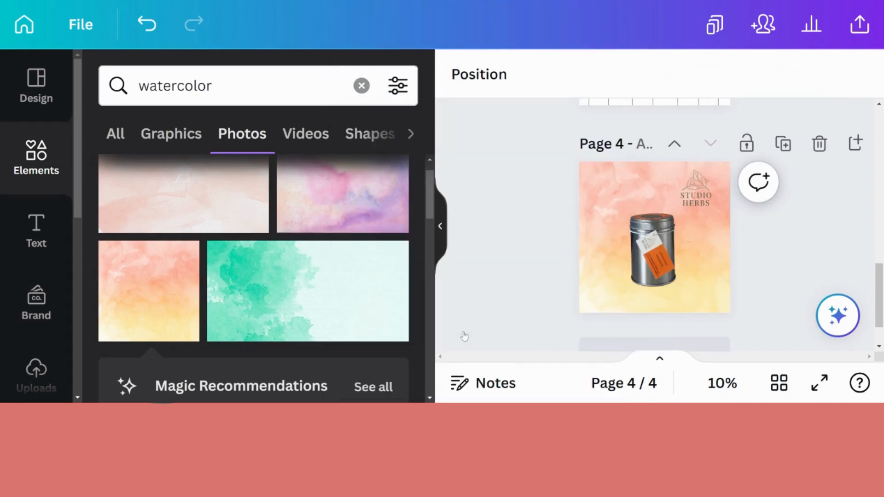
mouse_move(476, 236)
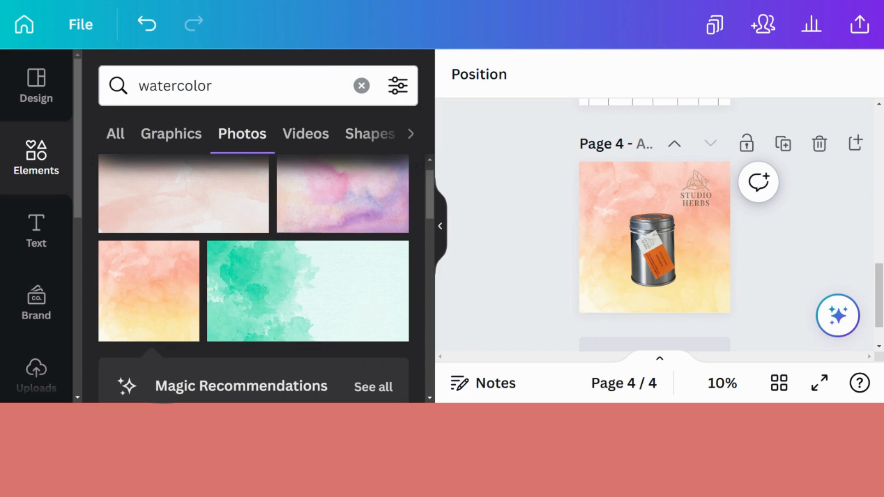
left_click(598, 237)
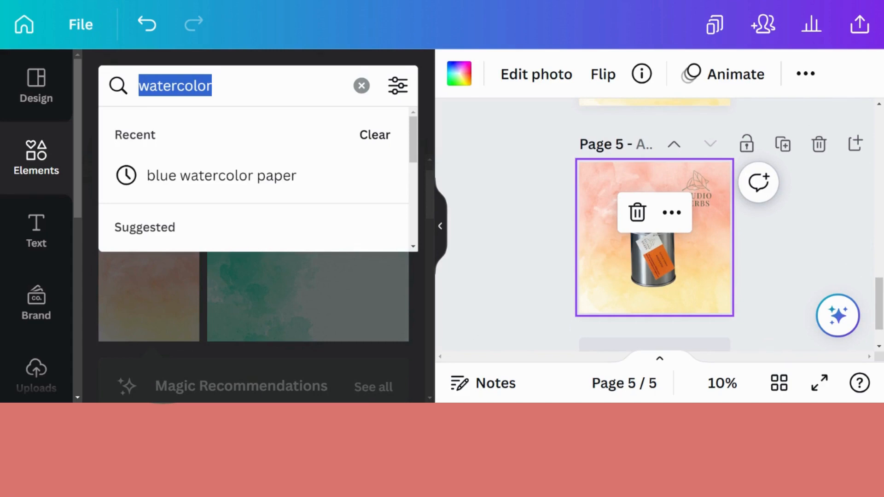
Search photos for breeze and add the yellow dandelion-fluff photo to page 5.
type("bree")
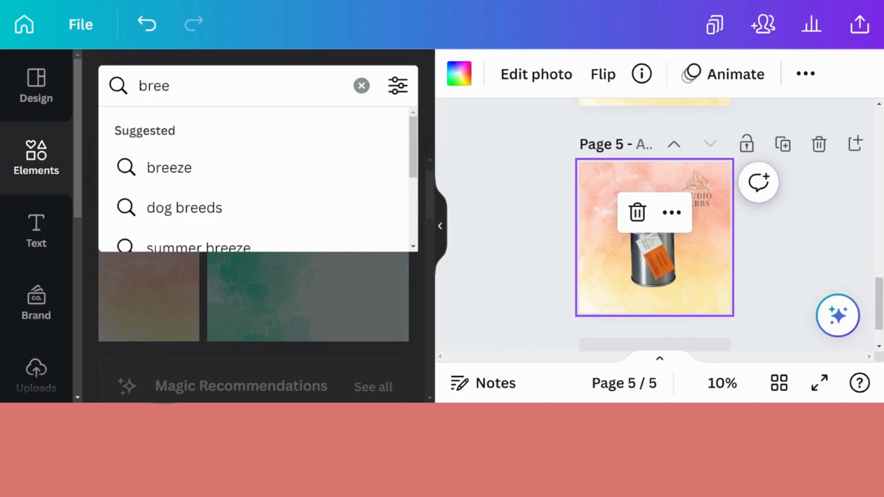
left_click(168, 168)
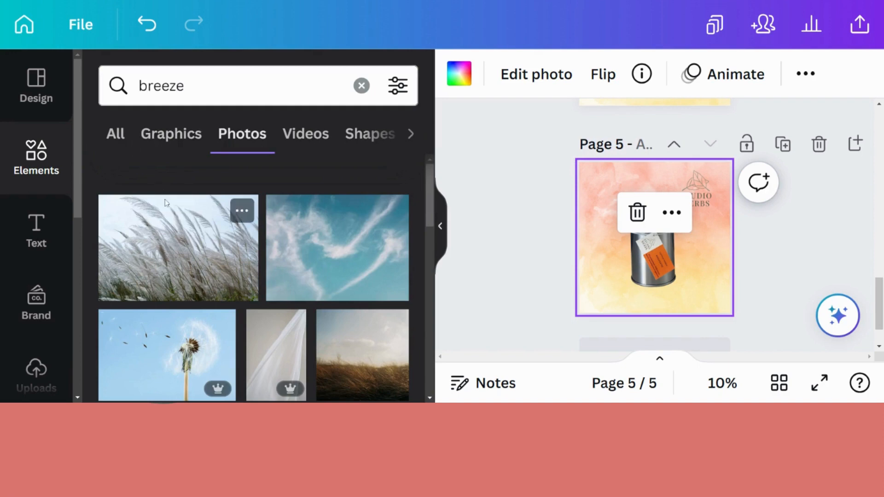
scroll("down", 3)
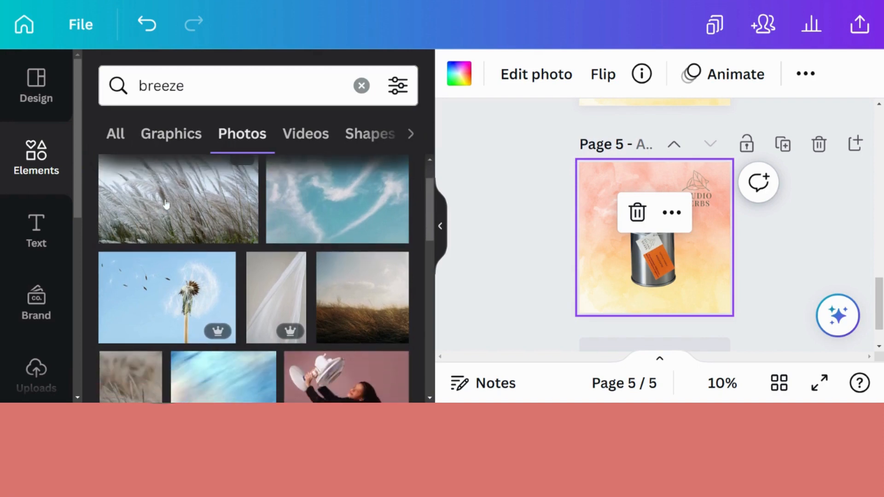
scroll("down", 3)
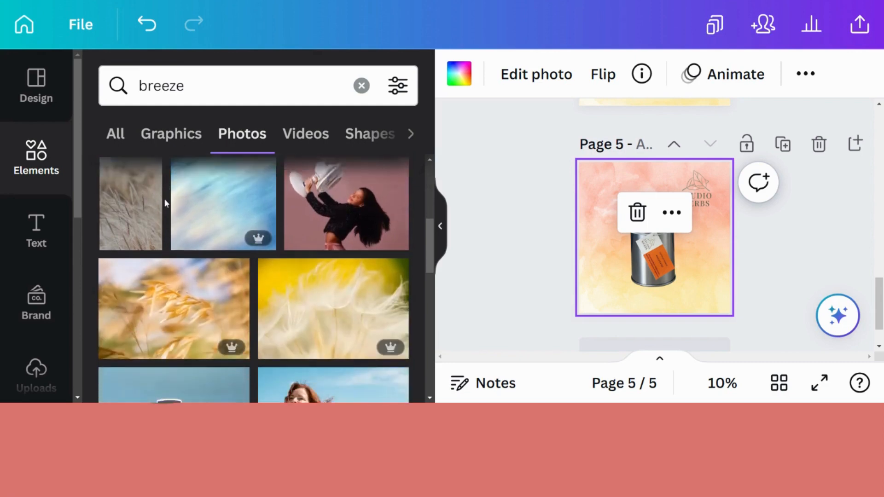
scroll("down", 3)
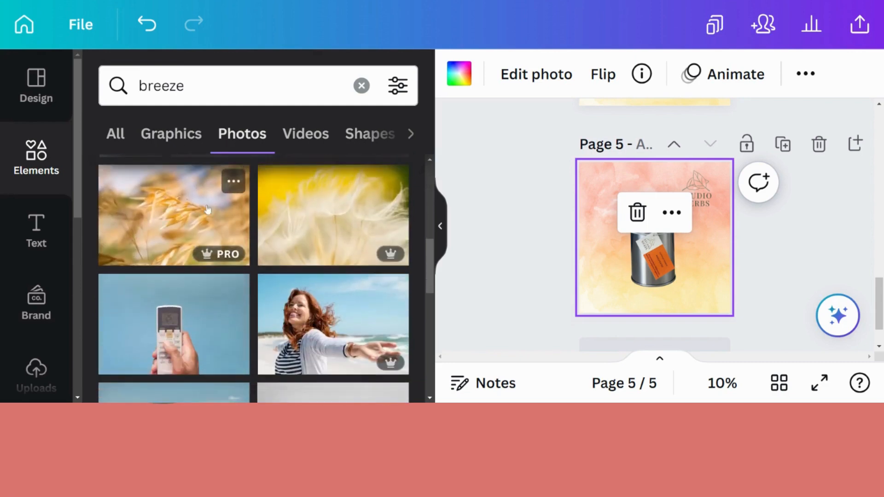
left_click(332, 215)
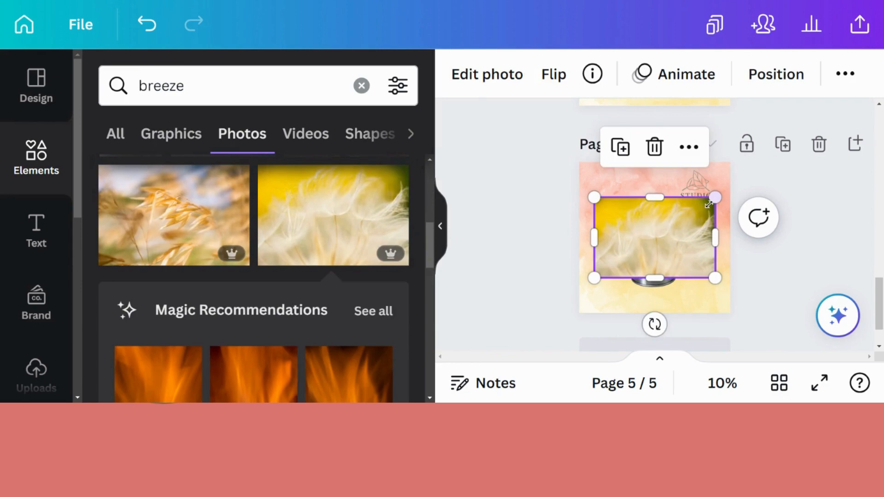
left_click(689, 147)
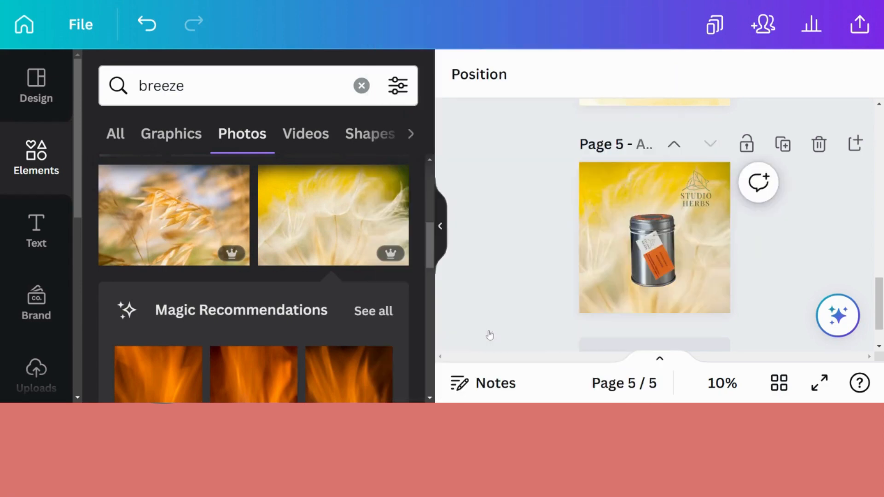
Change the photo search to 'summer flowers' results.
left_click(225, 86)
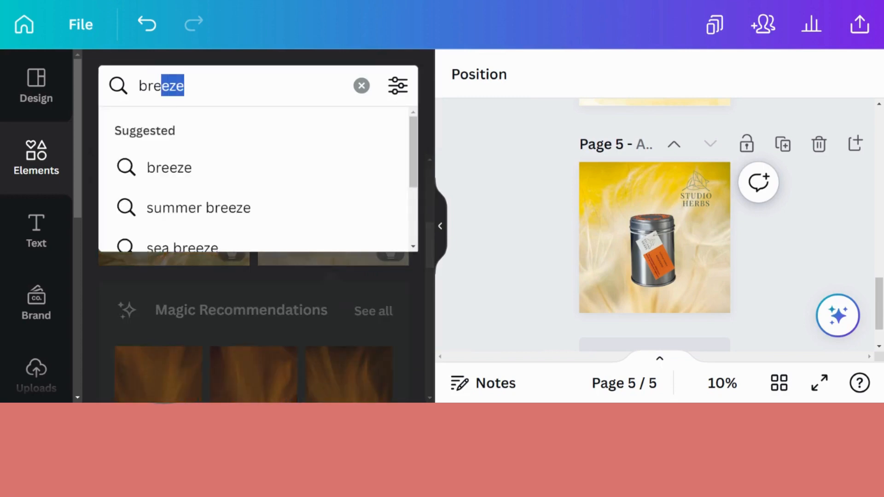
type("summer flow")
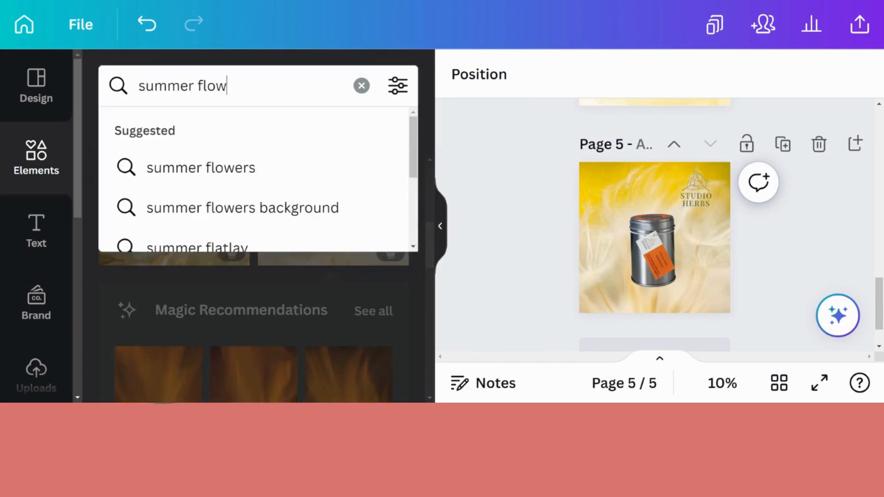
left_click(200, 168)
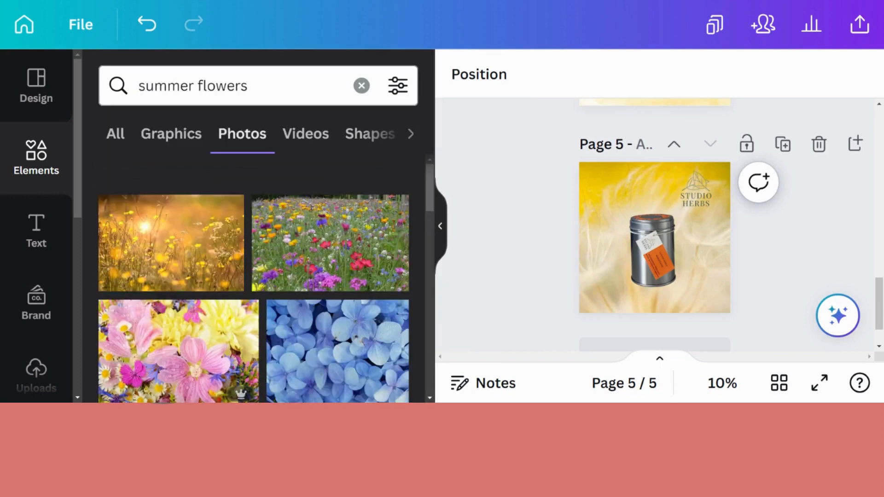
mouse_move(176, 268)
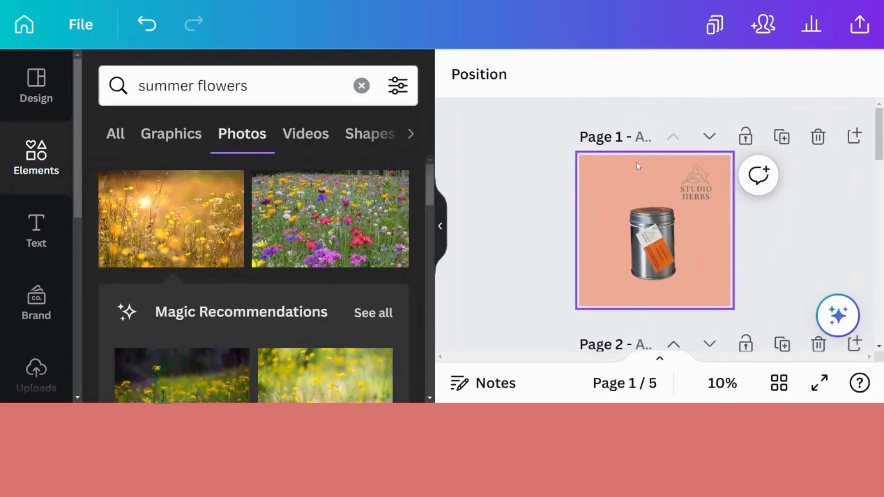
Set the golden wildflower meadow photo as page 5's background and duplicate it into page 6.
scroll("down", 3)
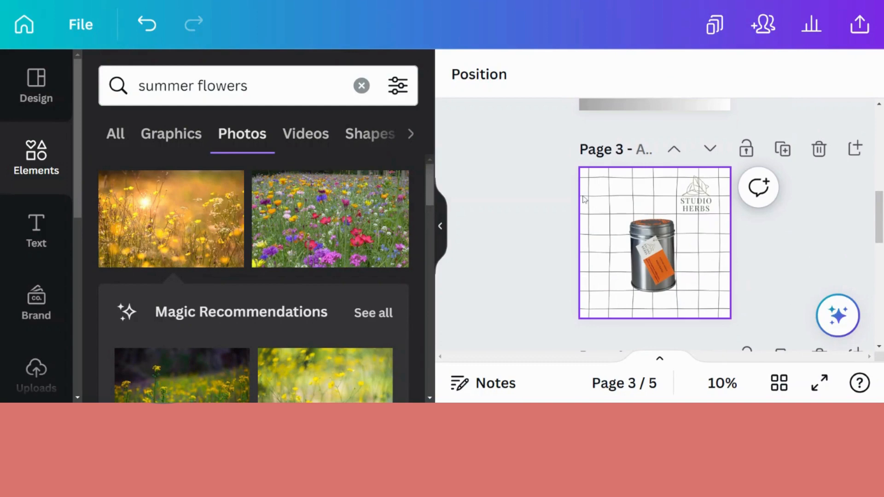
scroll("down", 3)
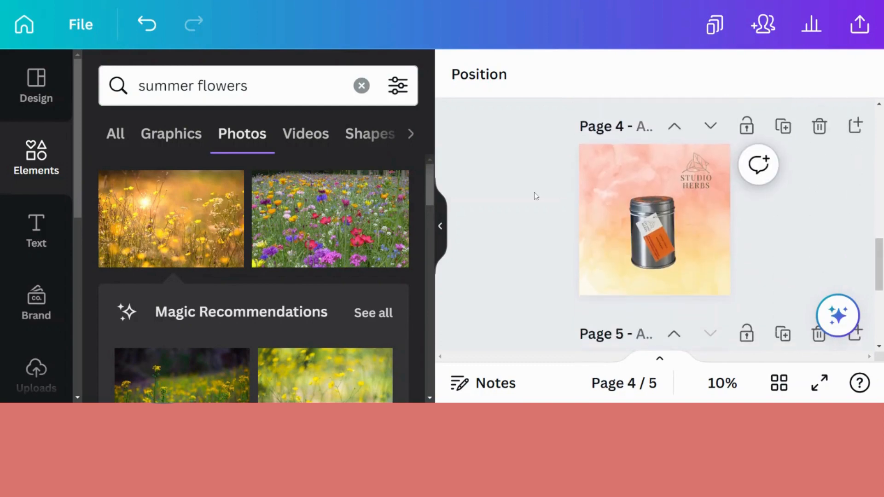
left_click(654, 236)
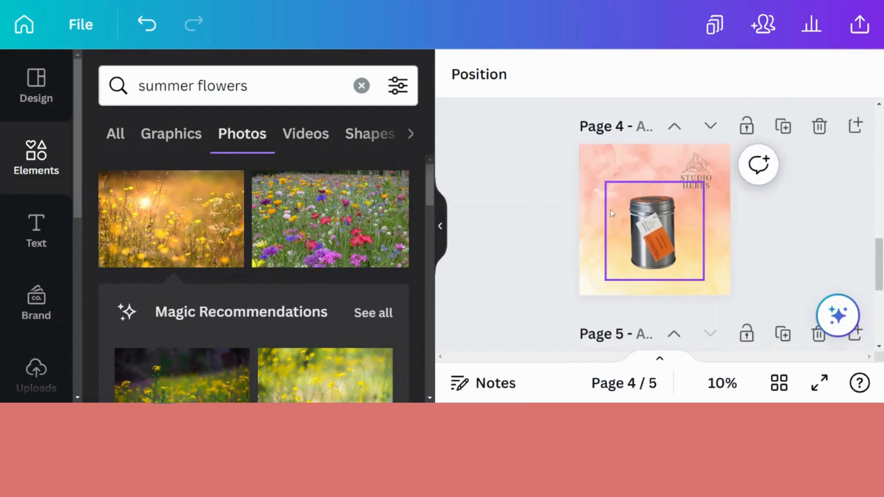
scroll("down", 3)
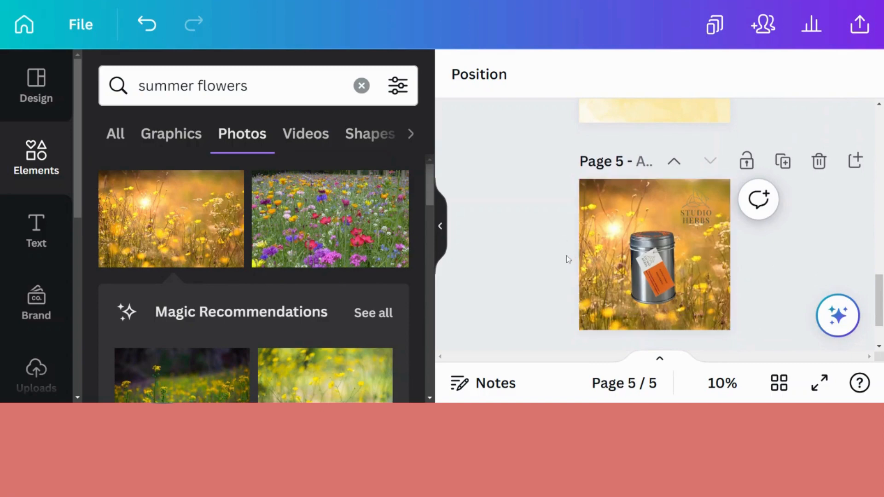
mouse_move(579, 259)
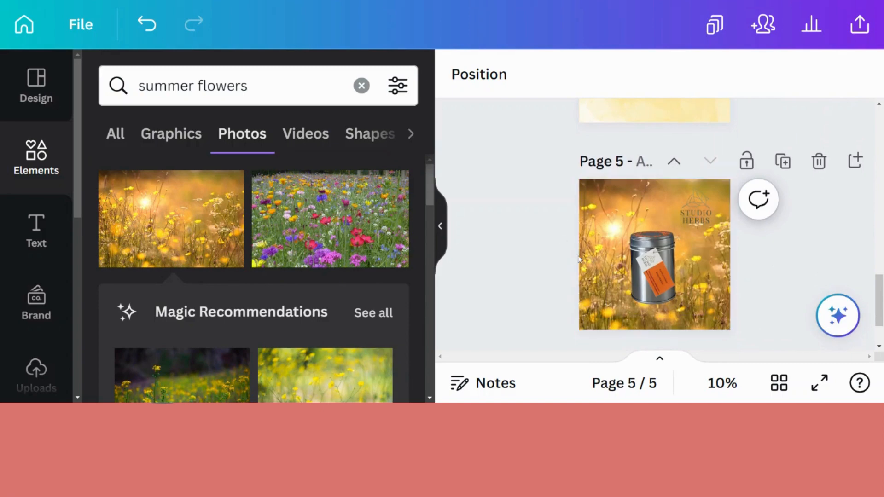
mouse_move(580, 260)
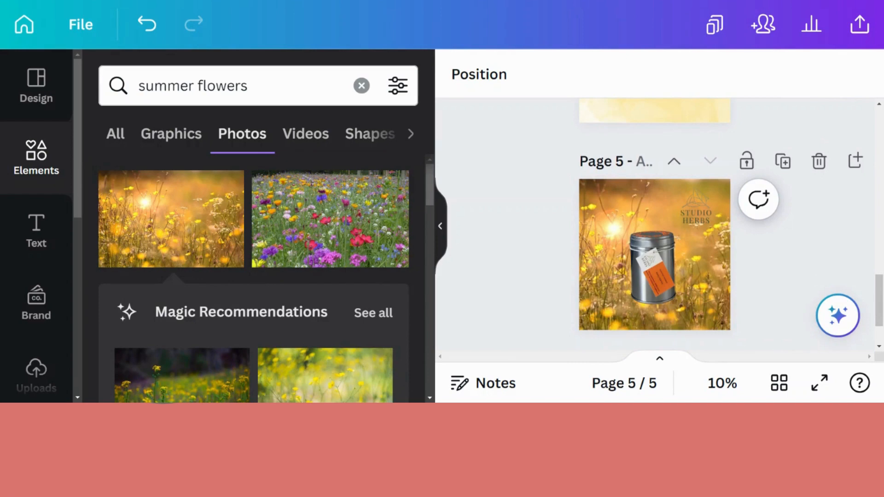
left_click(653, 270)
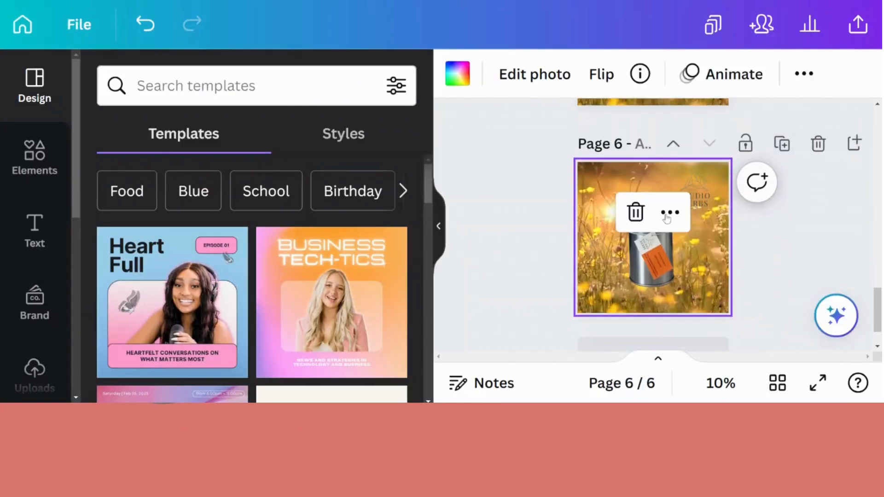
Delete the wildflower background and the Studio Herbs logo from page 6.
left_click(634, 213)
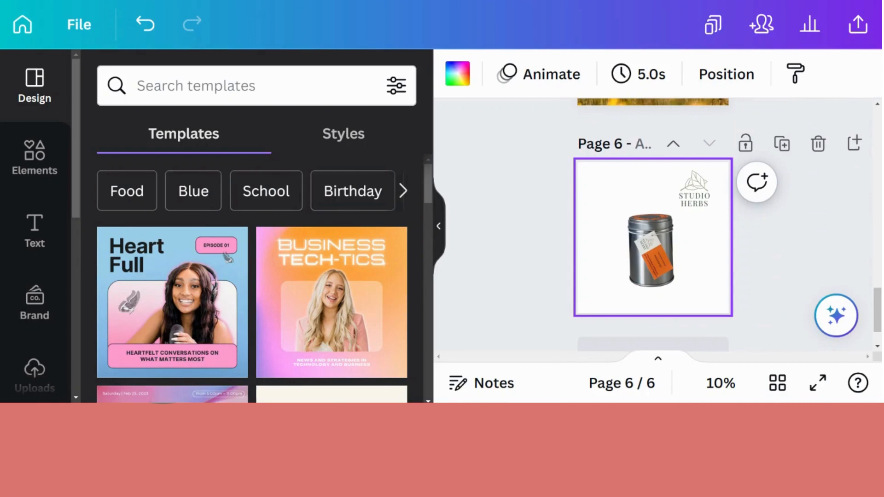
left_click(694, 188)
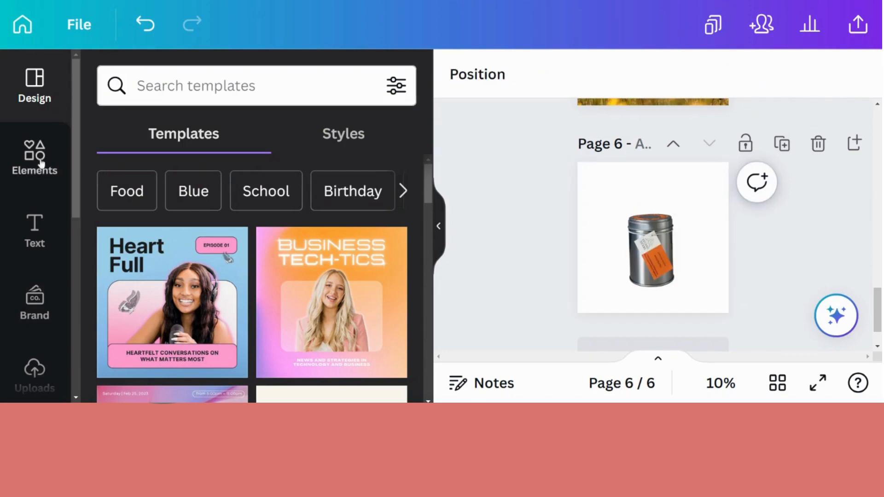
left_click(35, 159)
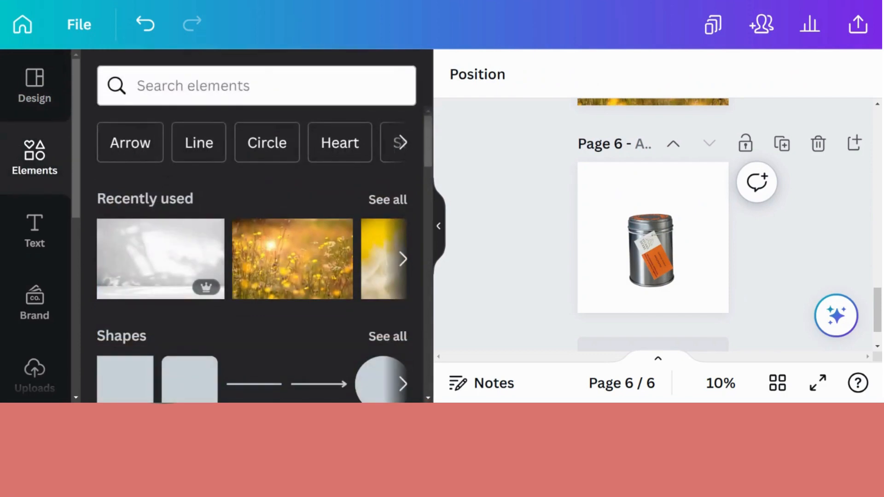
mouse_move(133, 255)
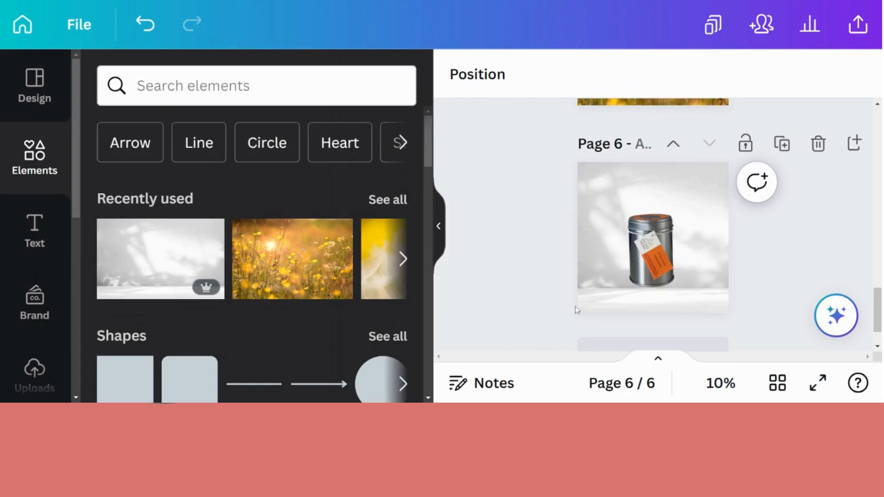
mouse_move(622, 319)
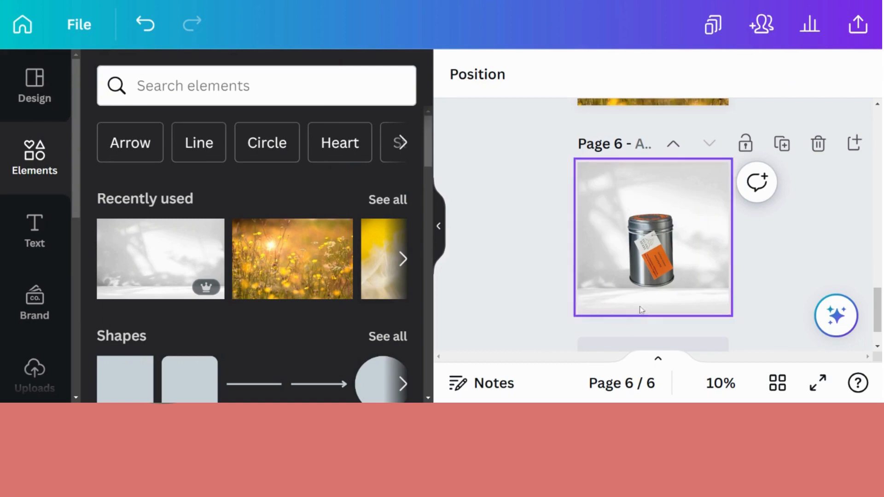
Select the tea tin on page 6 to lower it onto the grey studio shelf.
left_click(653, 236)
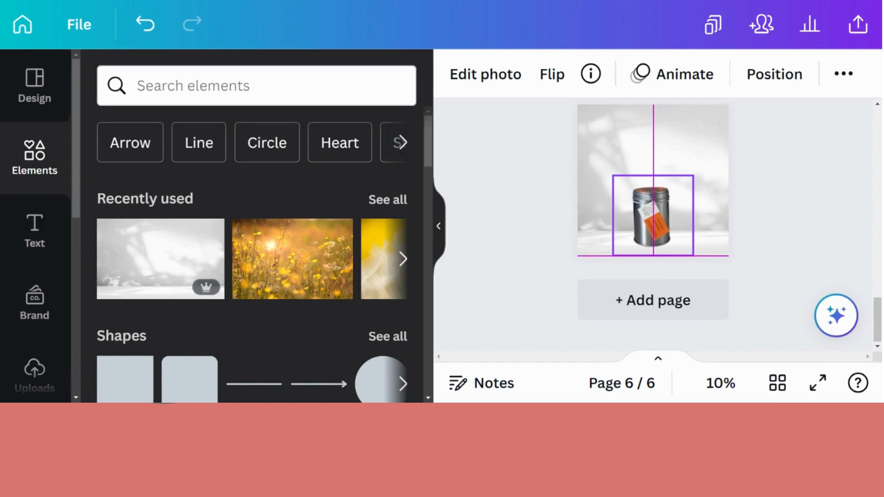
Give the tin a light-grey #B6AFAF shadow with a slightly adjusted angle and more blur.
left_click(652, 217)
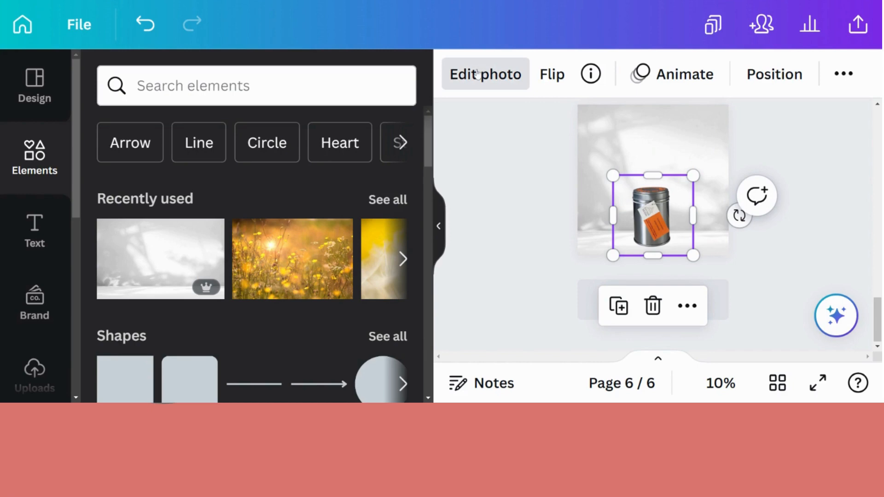
mouse_move(439, 154)
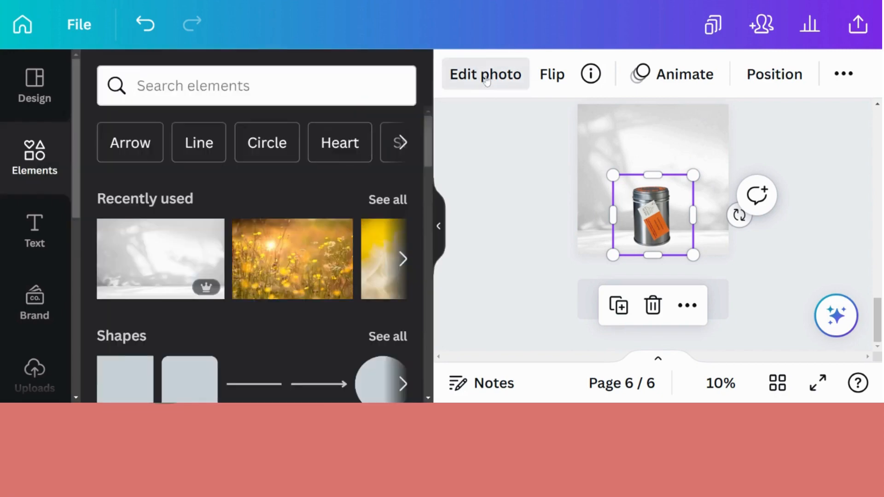
left_click(485, 74)
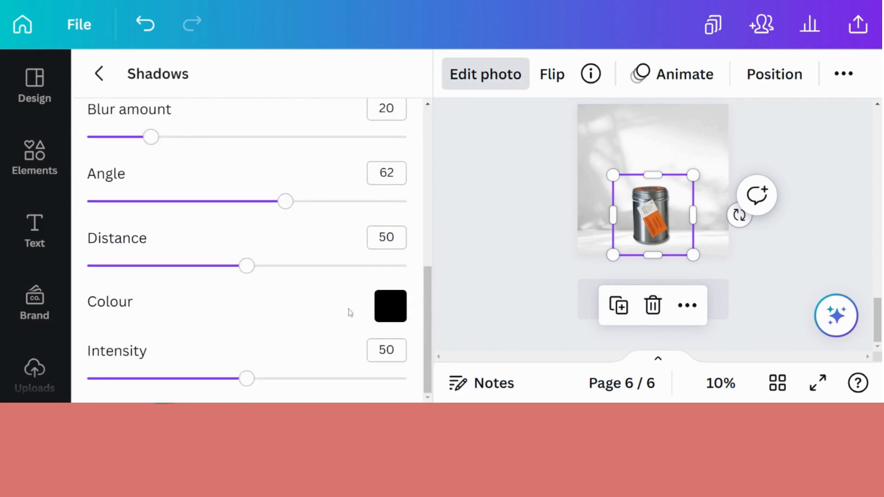
left_click(390, 306)
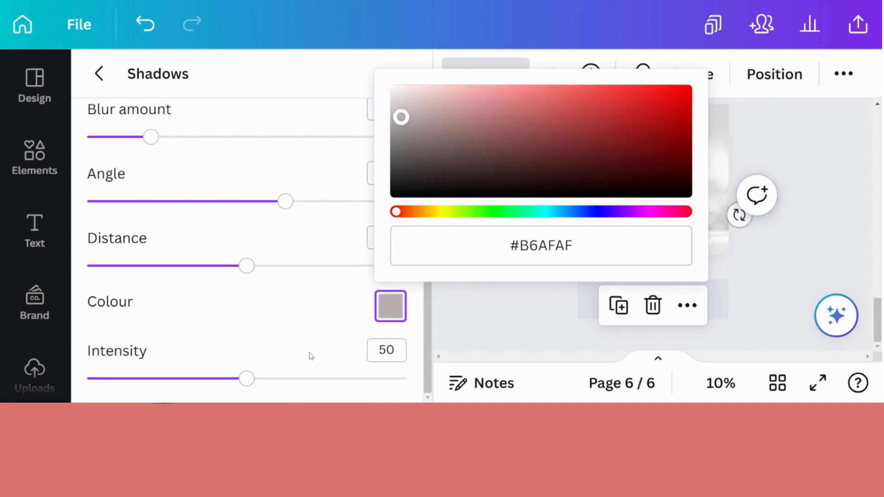
left_click(206, 301)
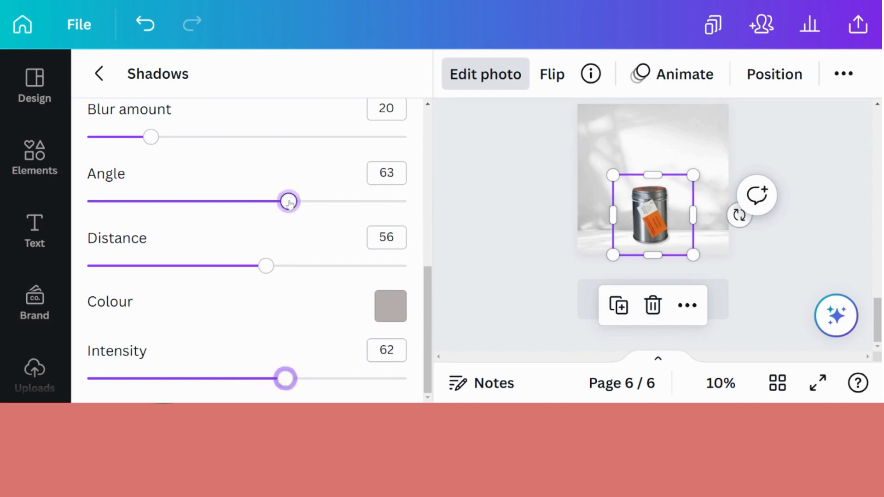
left_click_drag(288, 201, 291, 201)
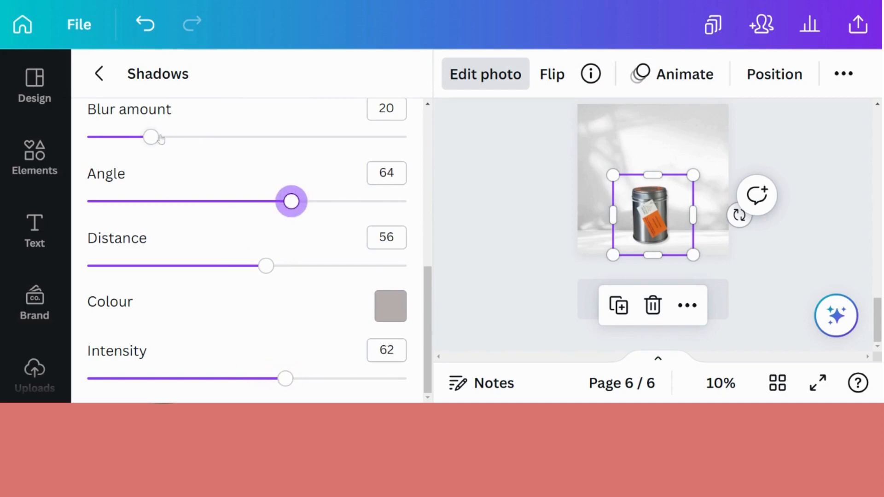
left_click_drag(149, 136, 173, 136)
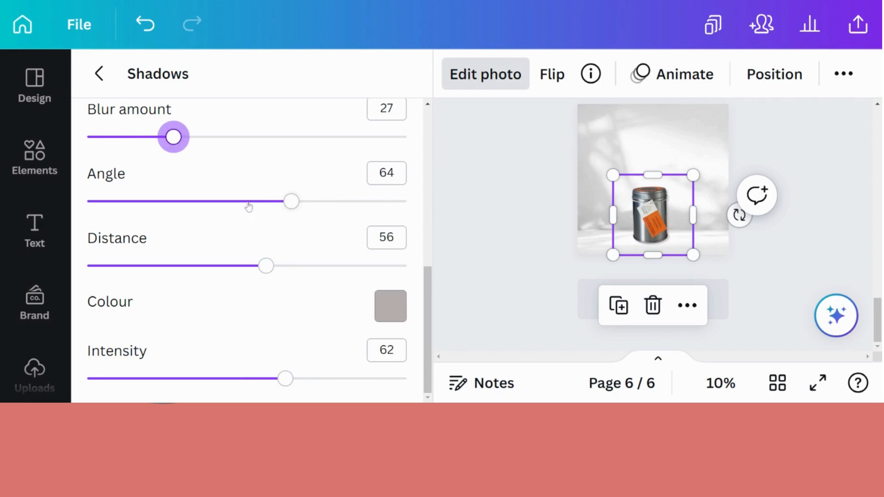
left_click(35, 158)
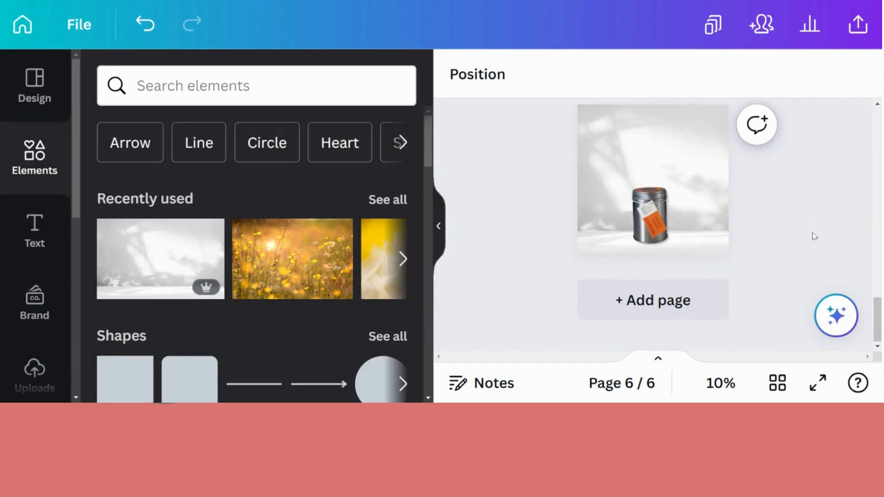
mouse_move(805, 243)
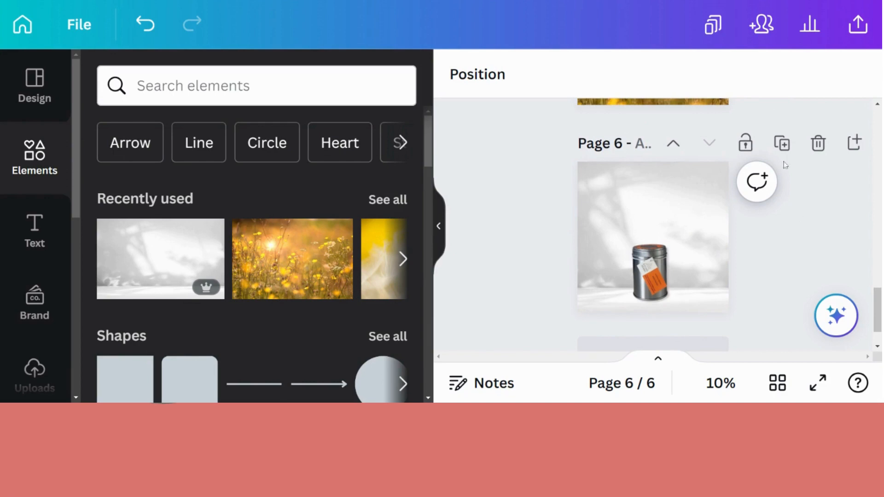
Duplicate page 6 and add the KITCHEN SHELF brick-wall utensils photo as page 7's background.
left_click(781, 143)
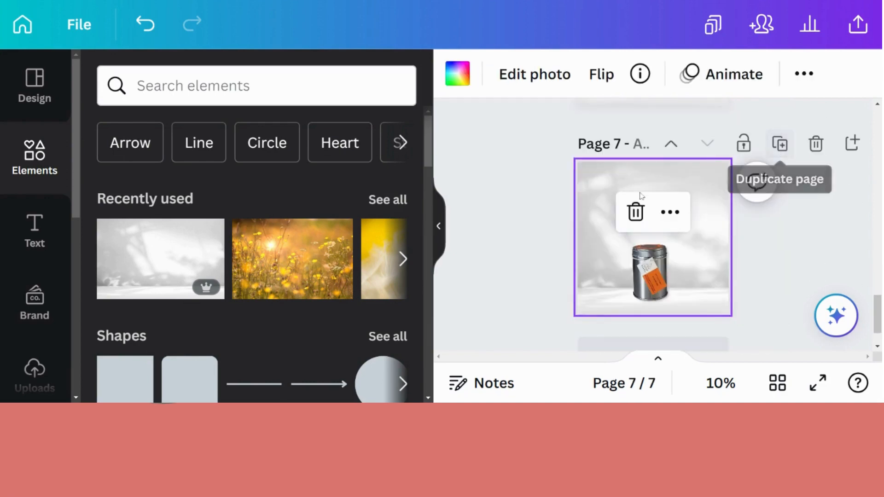
left_click(634, 211)
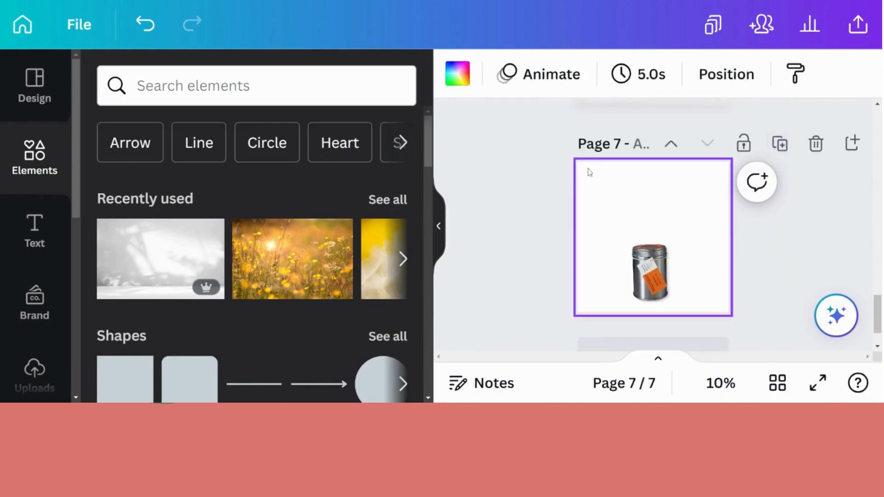
left_click(255, 85)
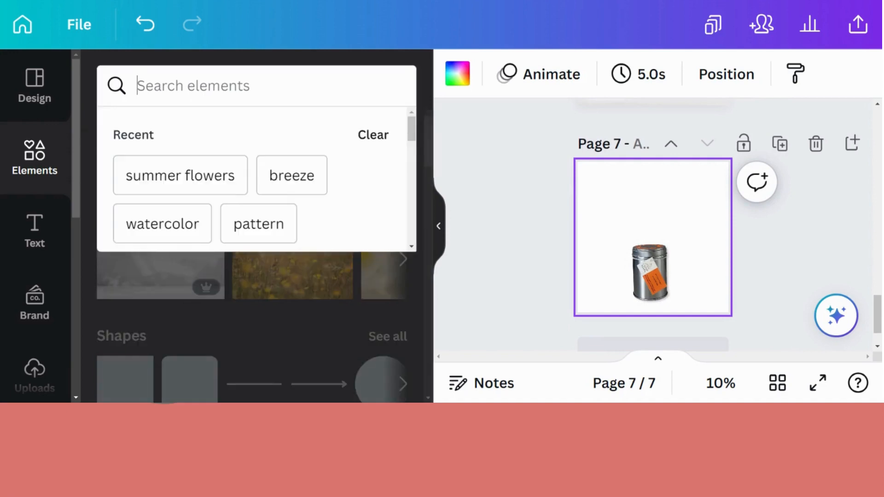
type("KITCHEN SHELF")
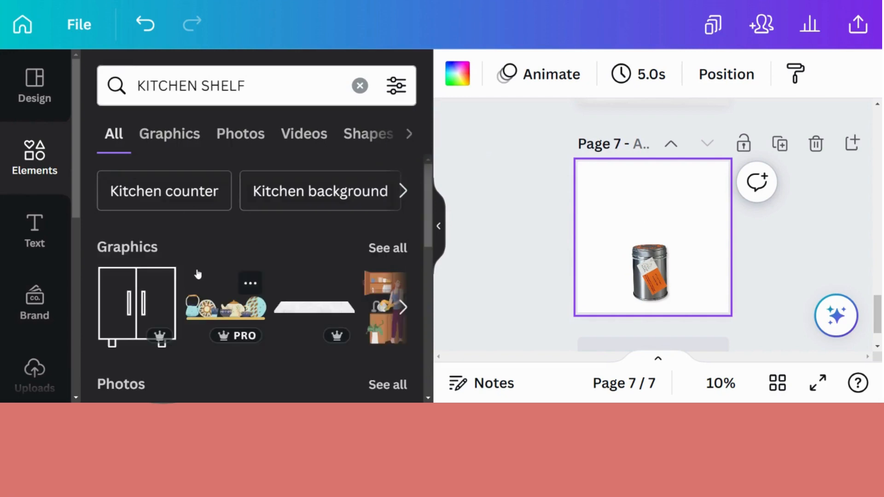
left_click(239, 134)
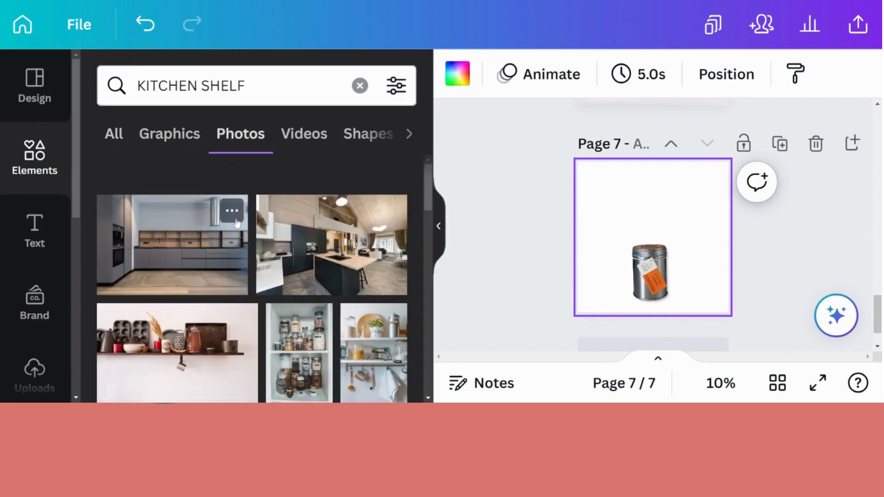
scroll("down", 3)
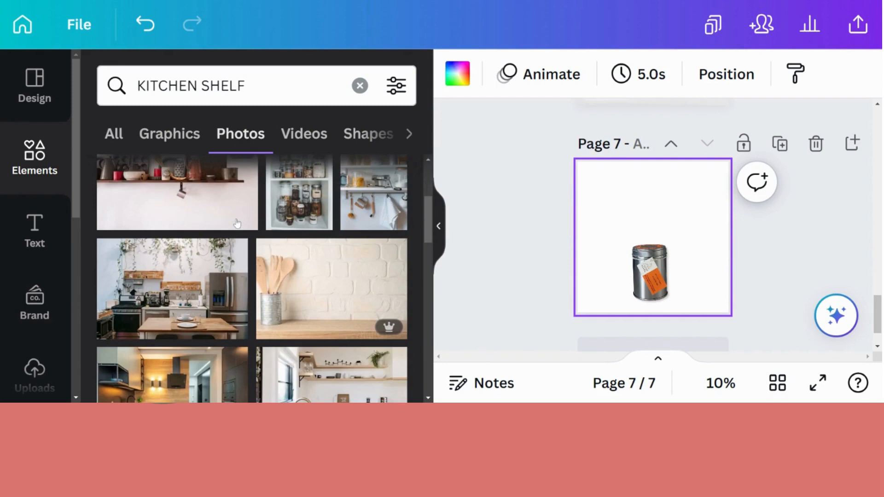
scroll("down", 3)
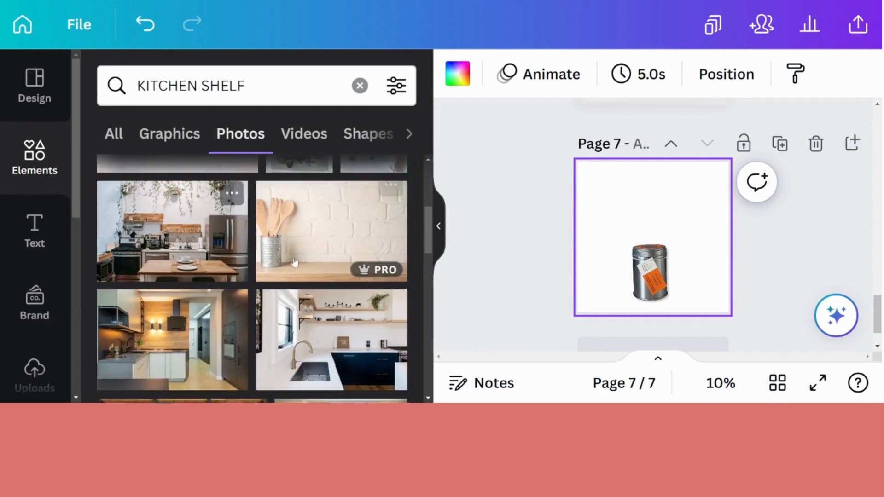
left_click(332, 231)
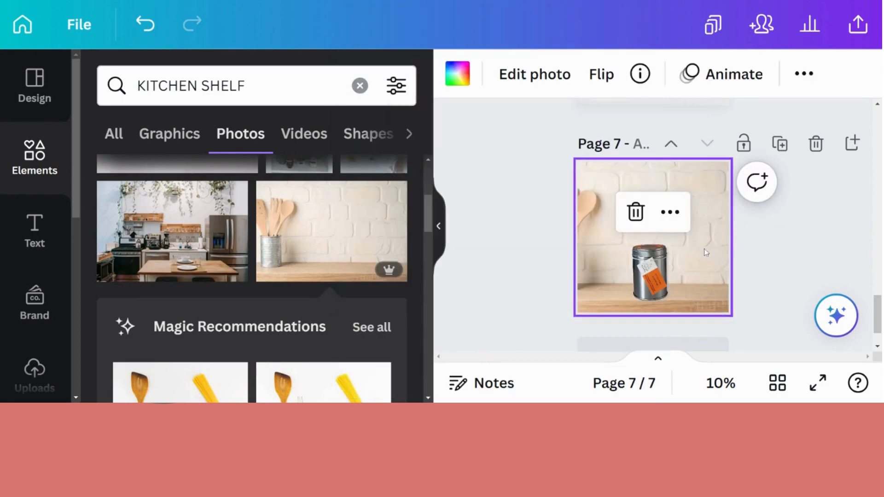
Detach and reframe the kitchen photo around the utensil jar, placing a smaller tin beside it.
right_click(652, 237)
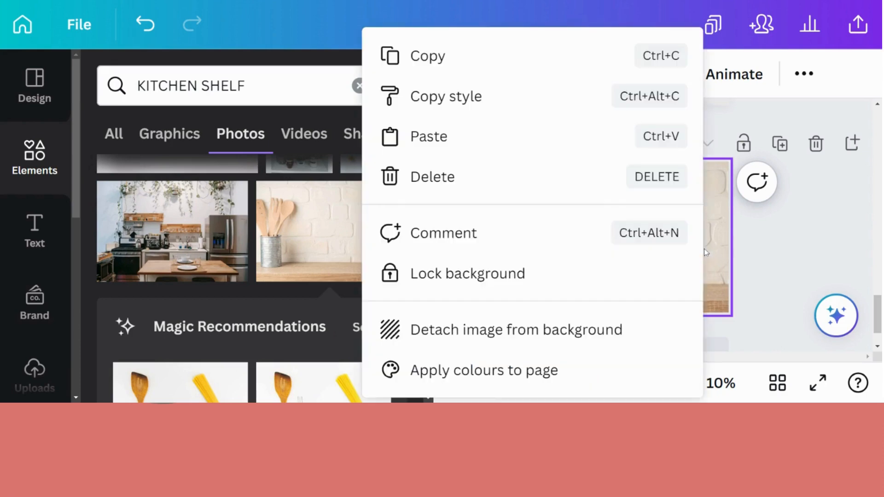
left_click(564, 322)
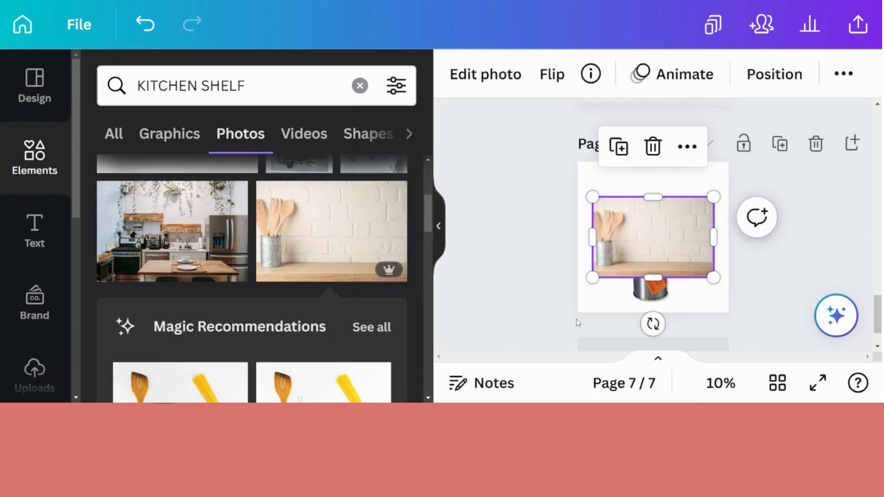
mouse_move(635, 250)
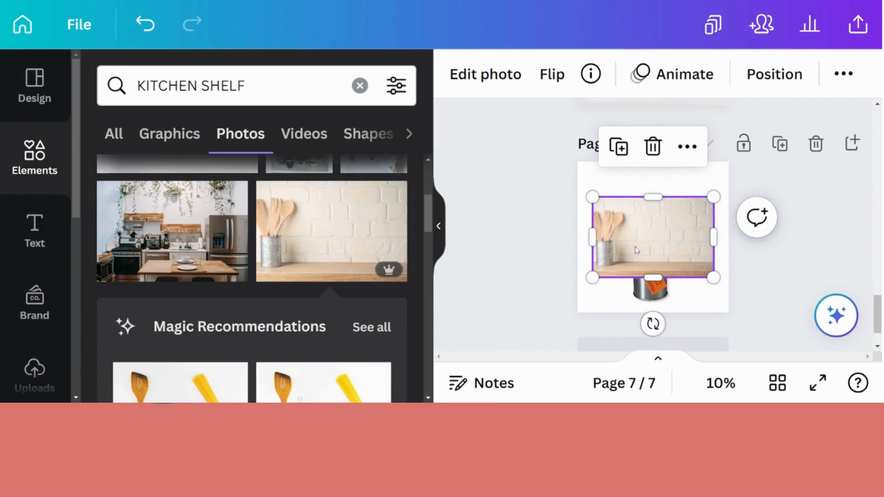
mouse_move(656, 248)
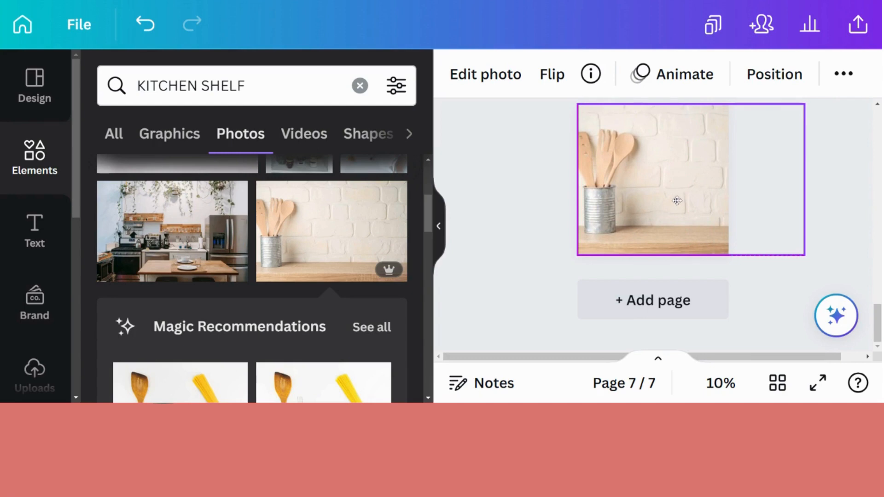
right_click(677, 200)
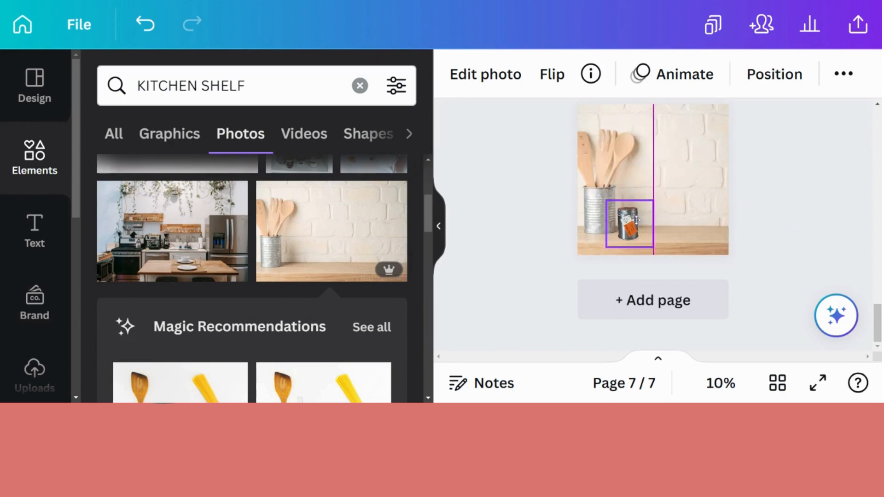
left_click(625, 225)
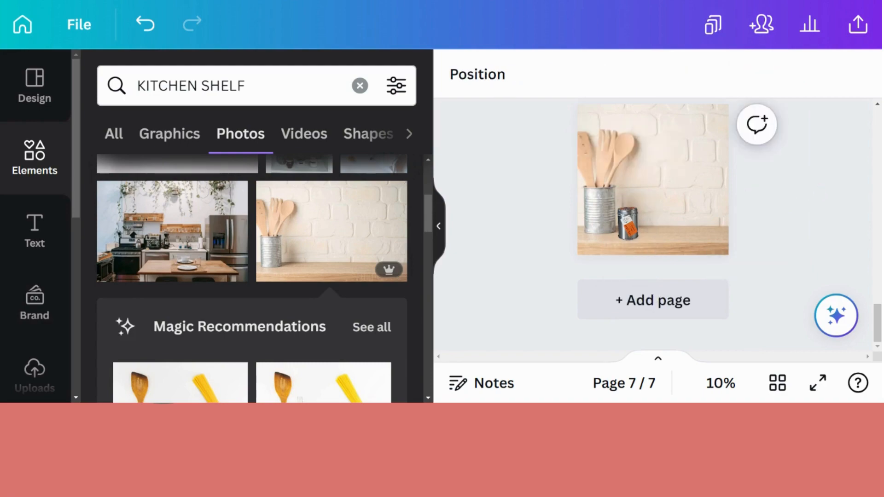
left_click(35, 372)
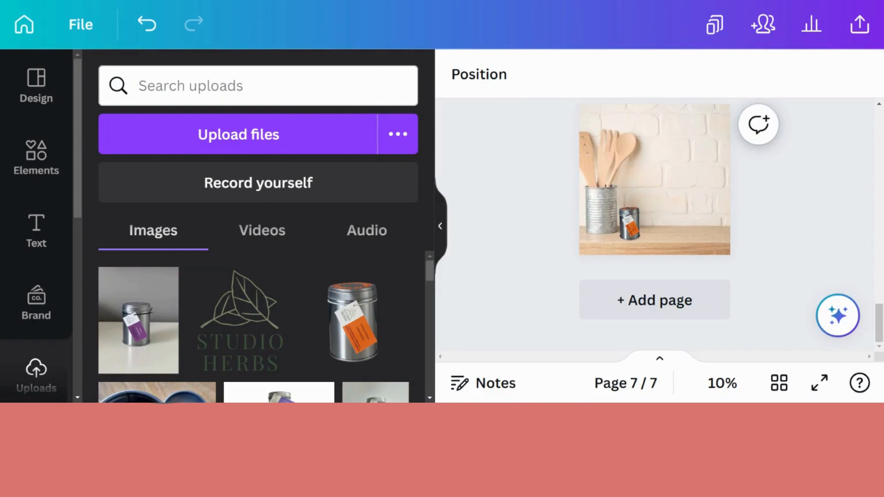
mouse_move(158, 337)
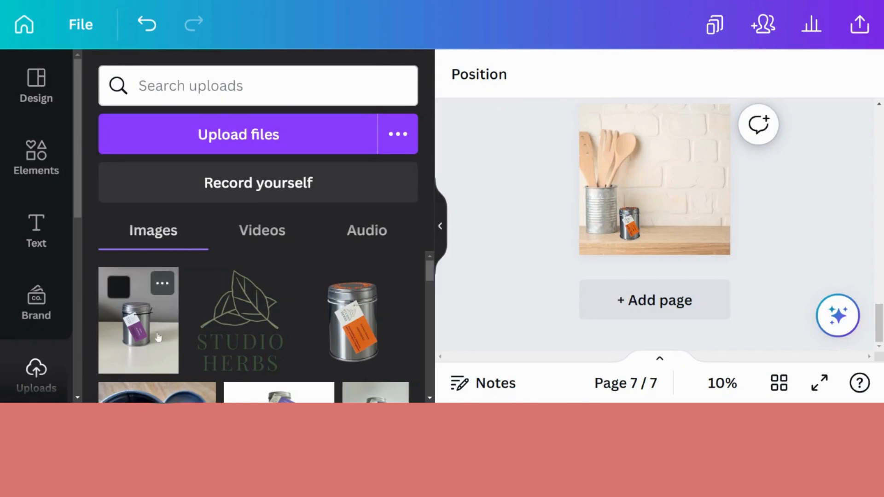
mouse_move(143, 337)
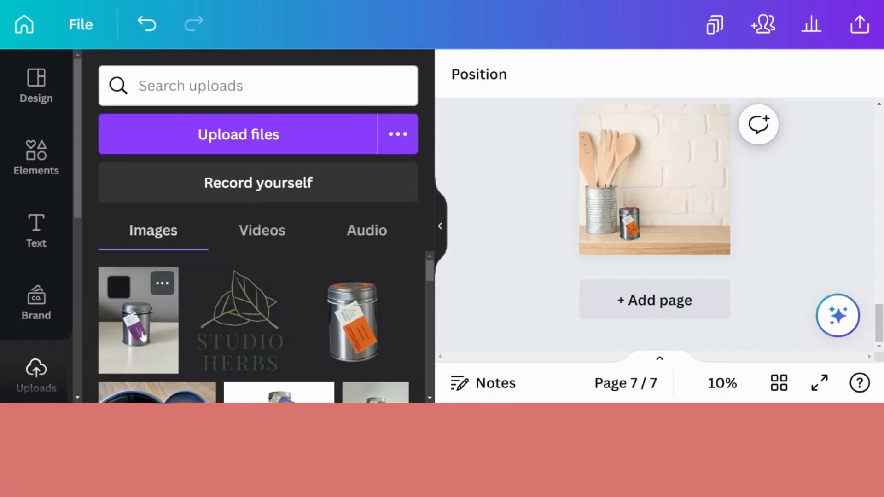
Add the purple-labelled tin photo to page 7 and start editing it for background removal.
left_click(654, 181)
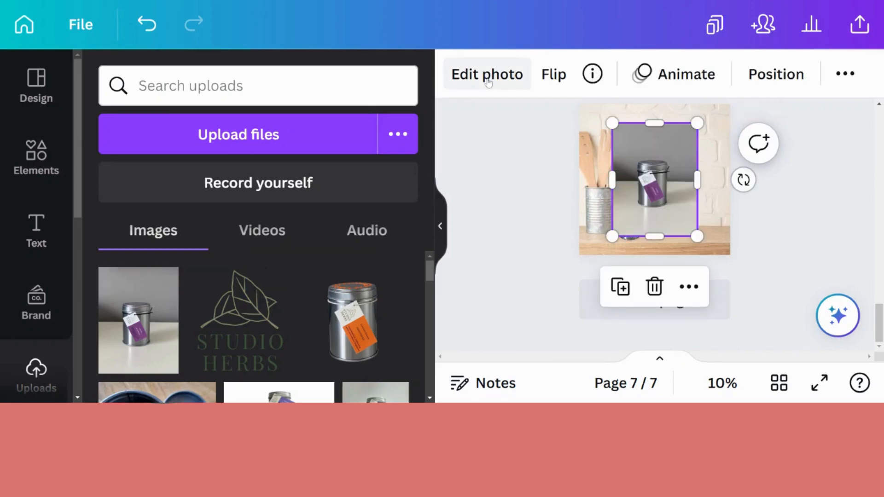
left_click(486, 73)
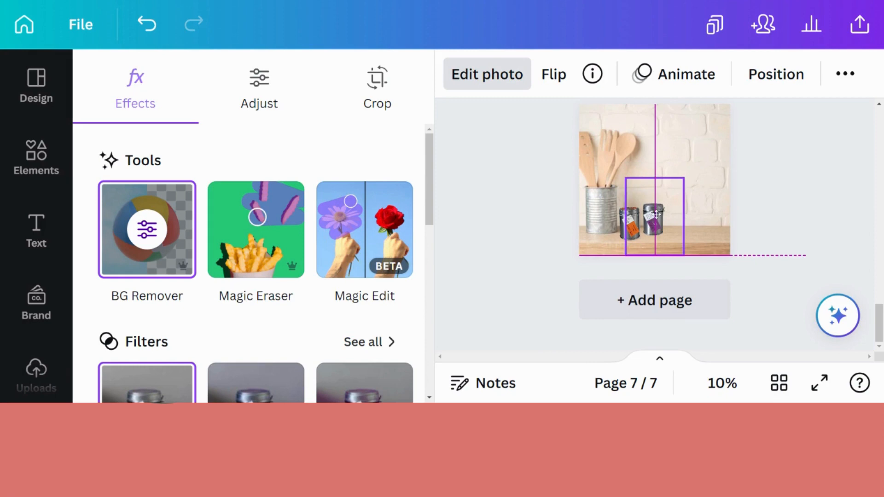
Add a light-grey (#C4C0C0) drop shadow to the purple and orange tins on page 7.
left_click(653, 217)
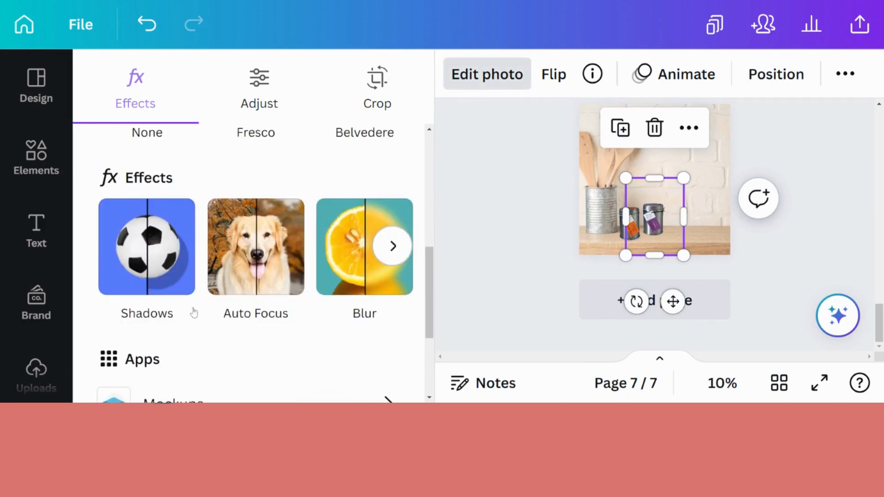
left_click(147, 247)
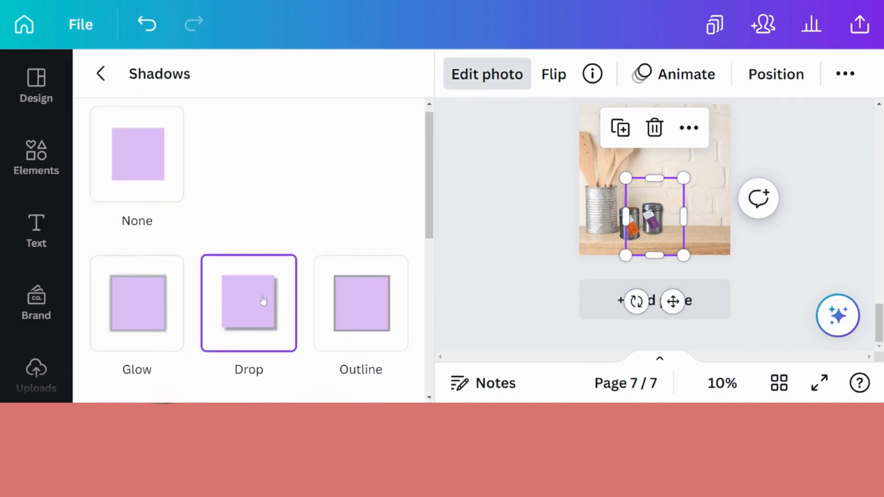
left_click(249, 302)
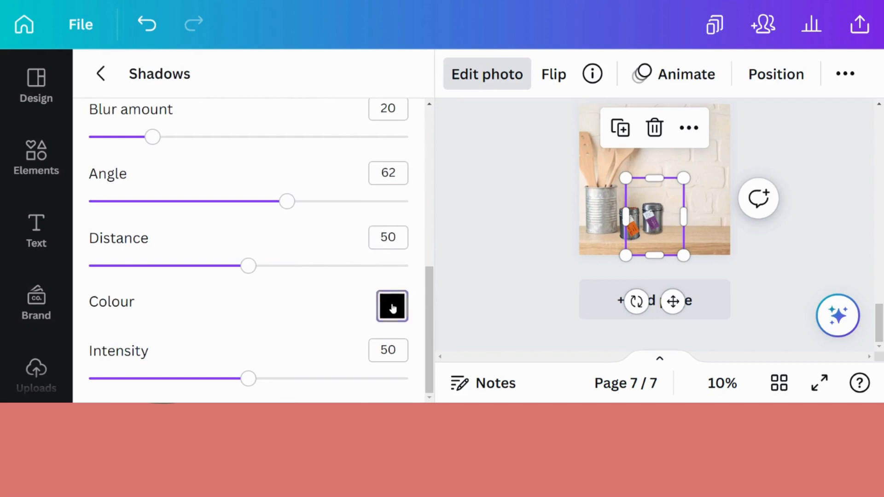
left_click(392, 307)
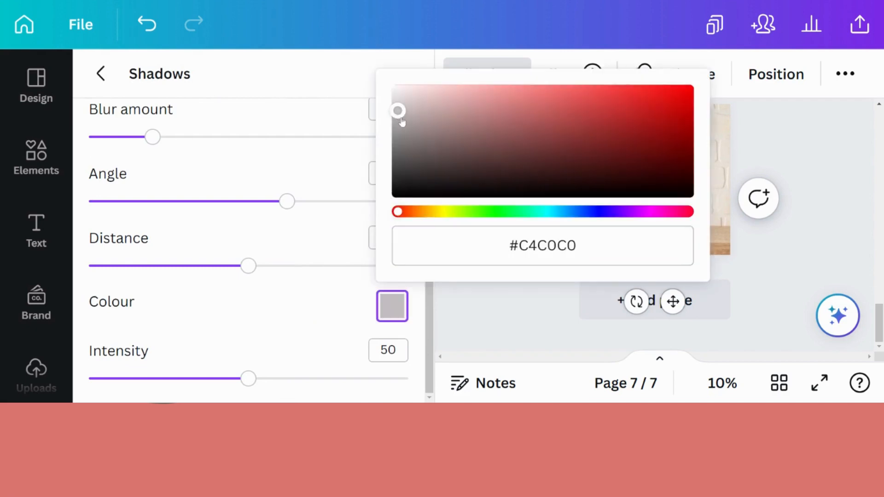
left_click(36, 372)
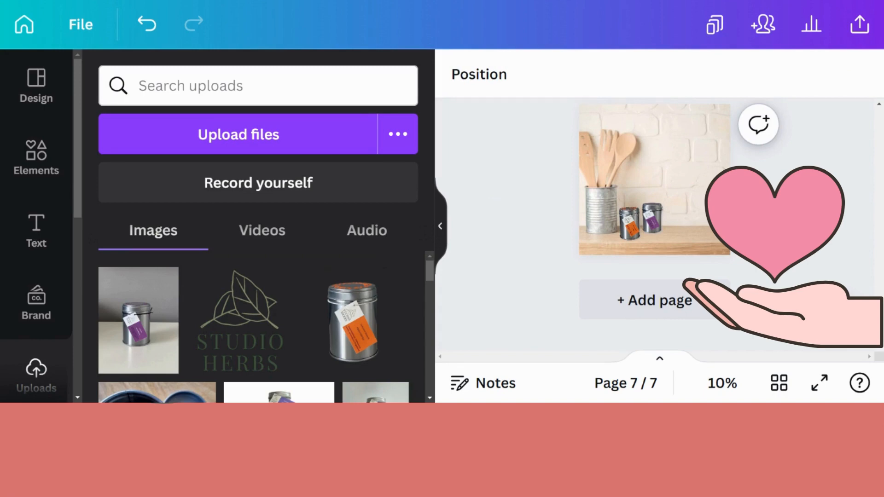
left_click(654, 180)
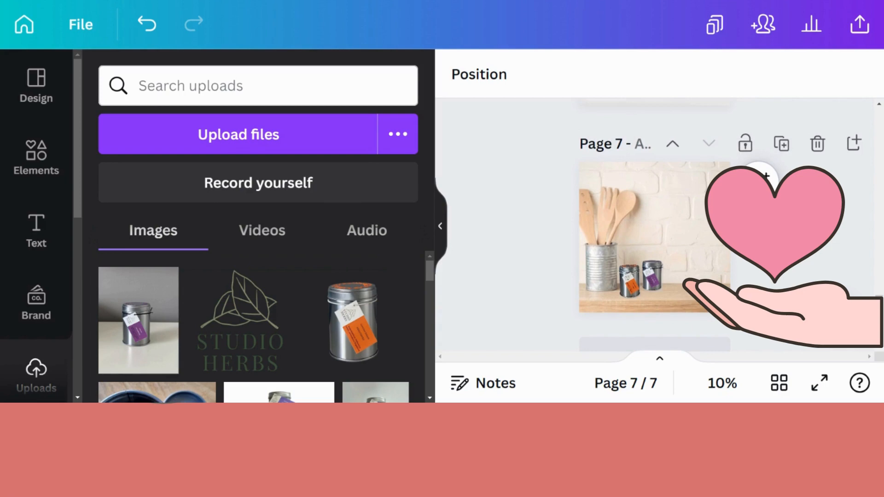
mouse_move(700, 3)
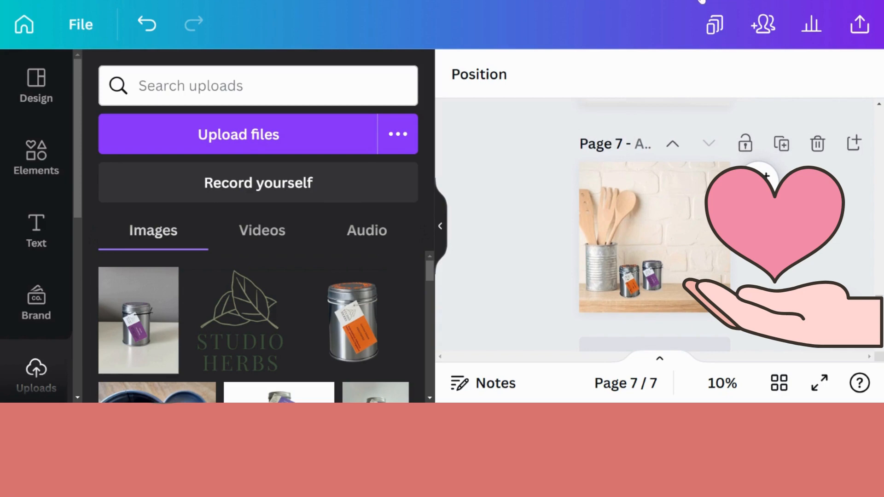